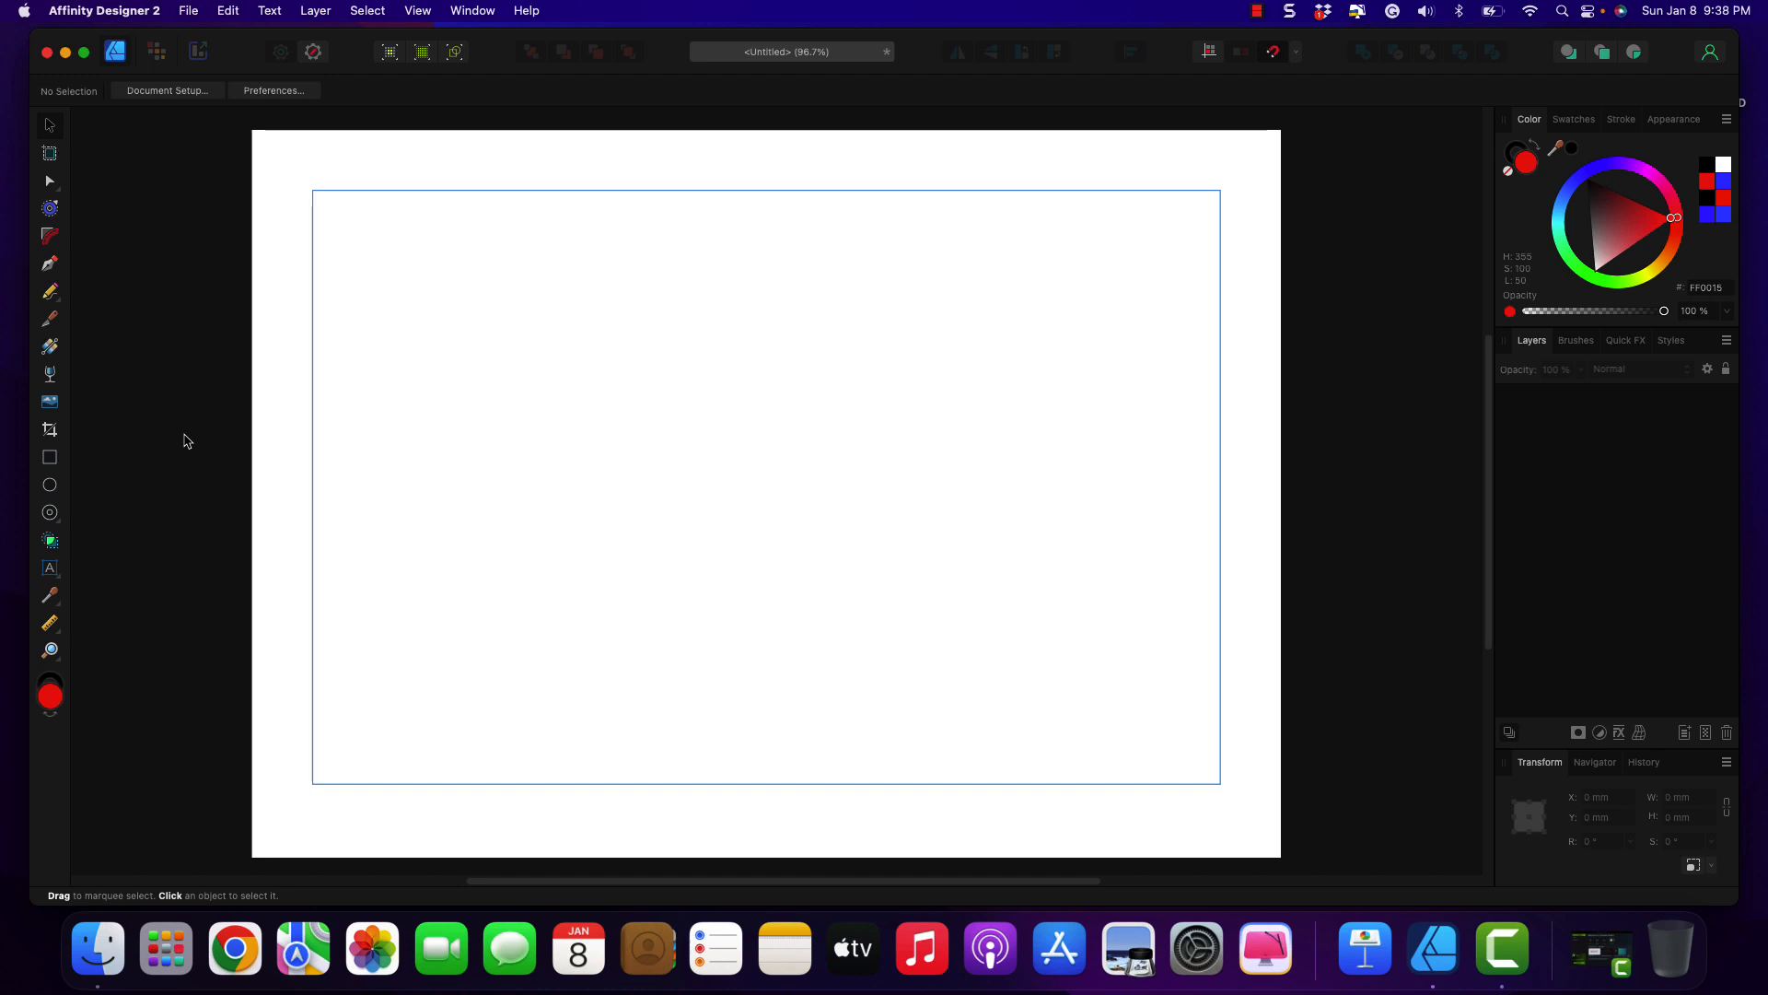
{"action": "mouse_move", "coordinate": [102, 486]}
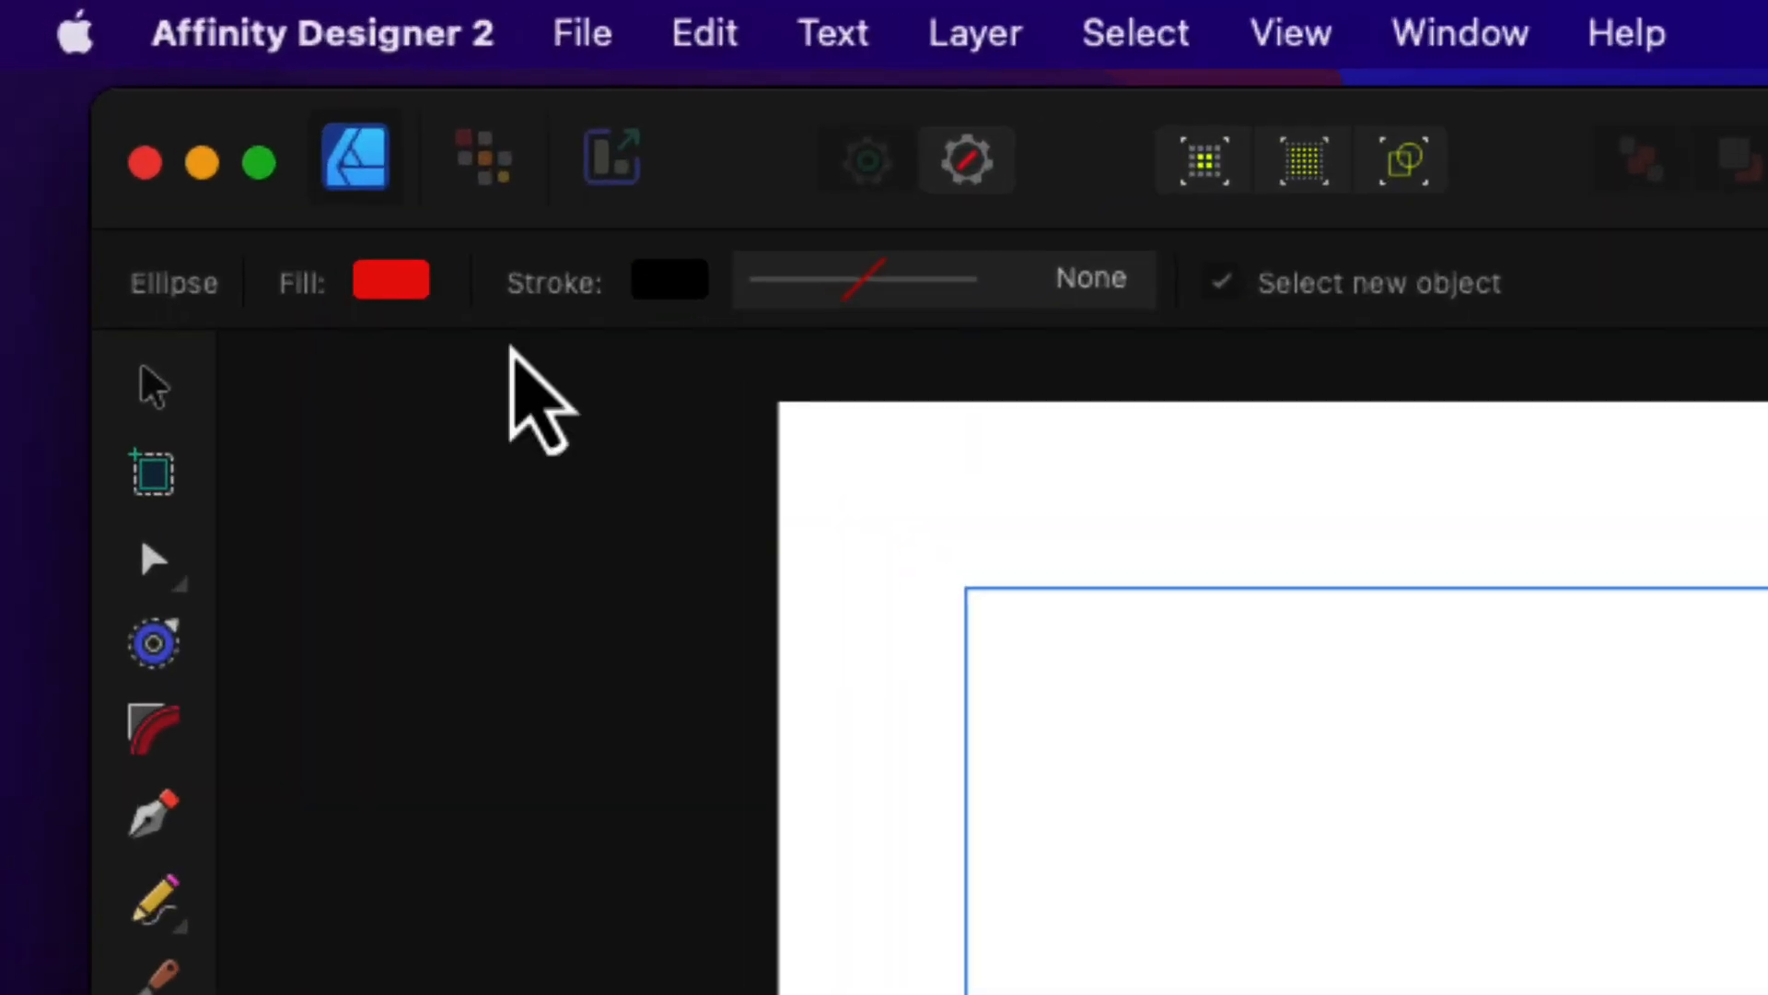
- Draw a large blue ellipse at the page centre as the planet
{"action": "left_click", "coordinate": [391, 280]}
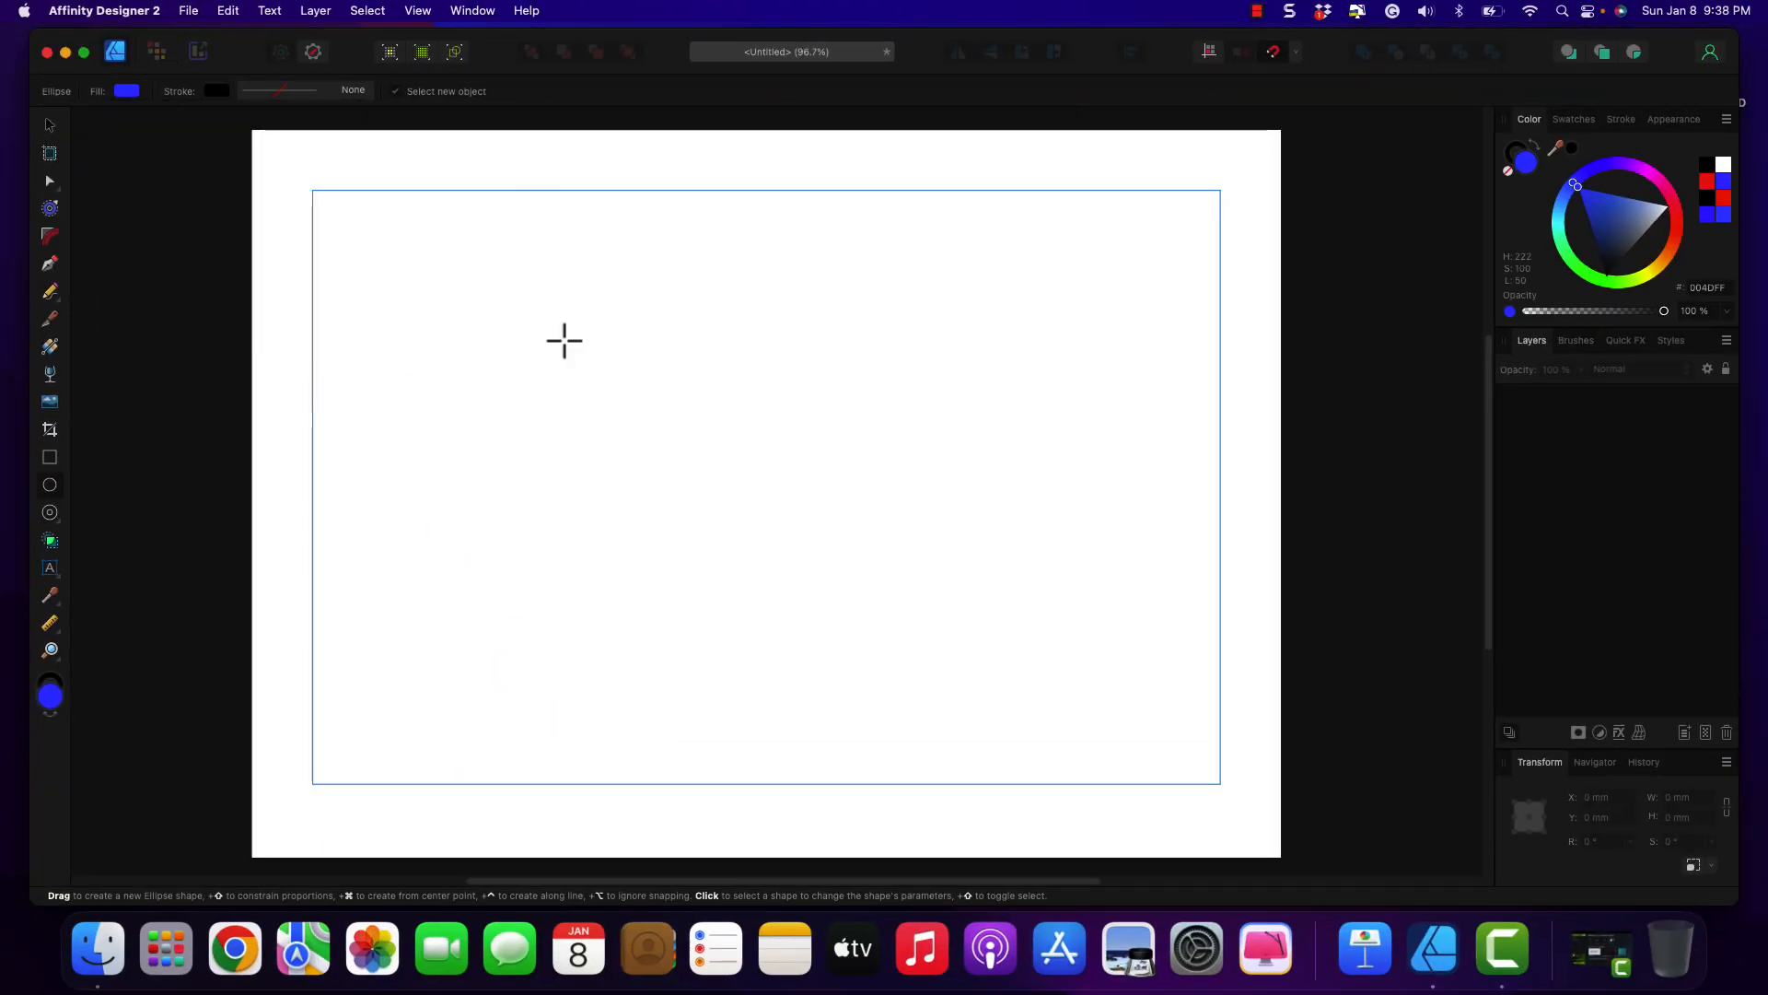
{"action": "left_click_drag", "start_coordinate": [540, 339], "coordinate": [1042, 733]}
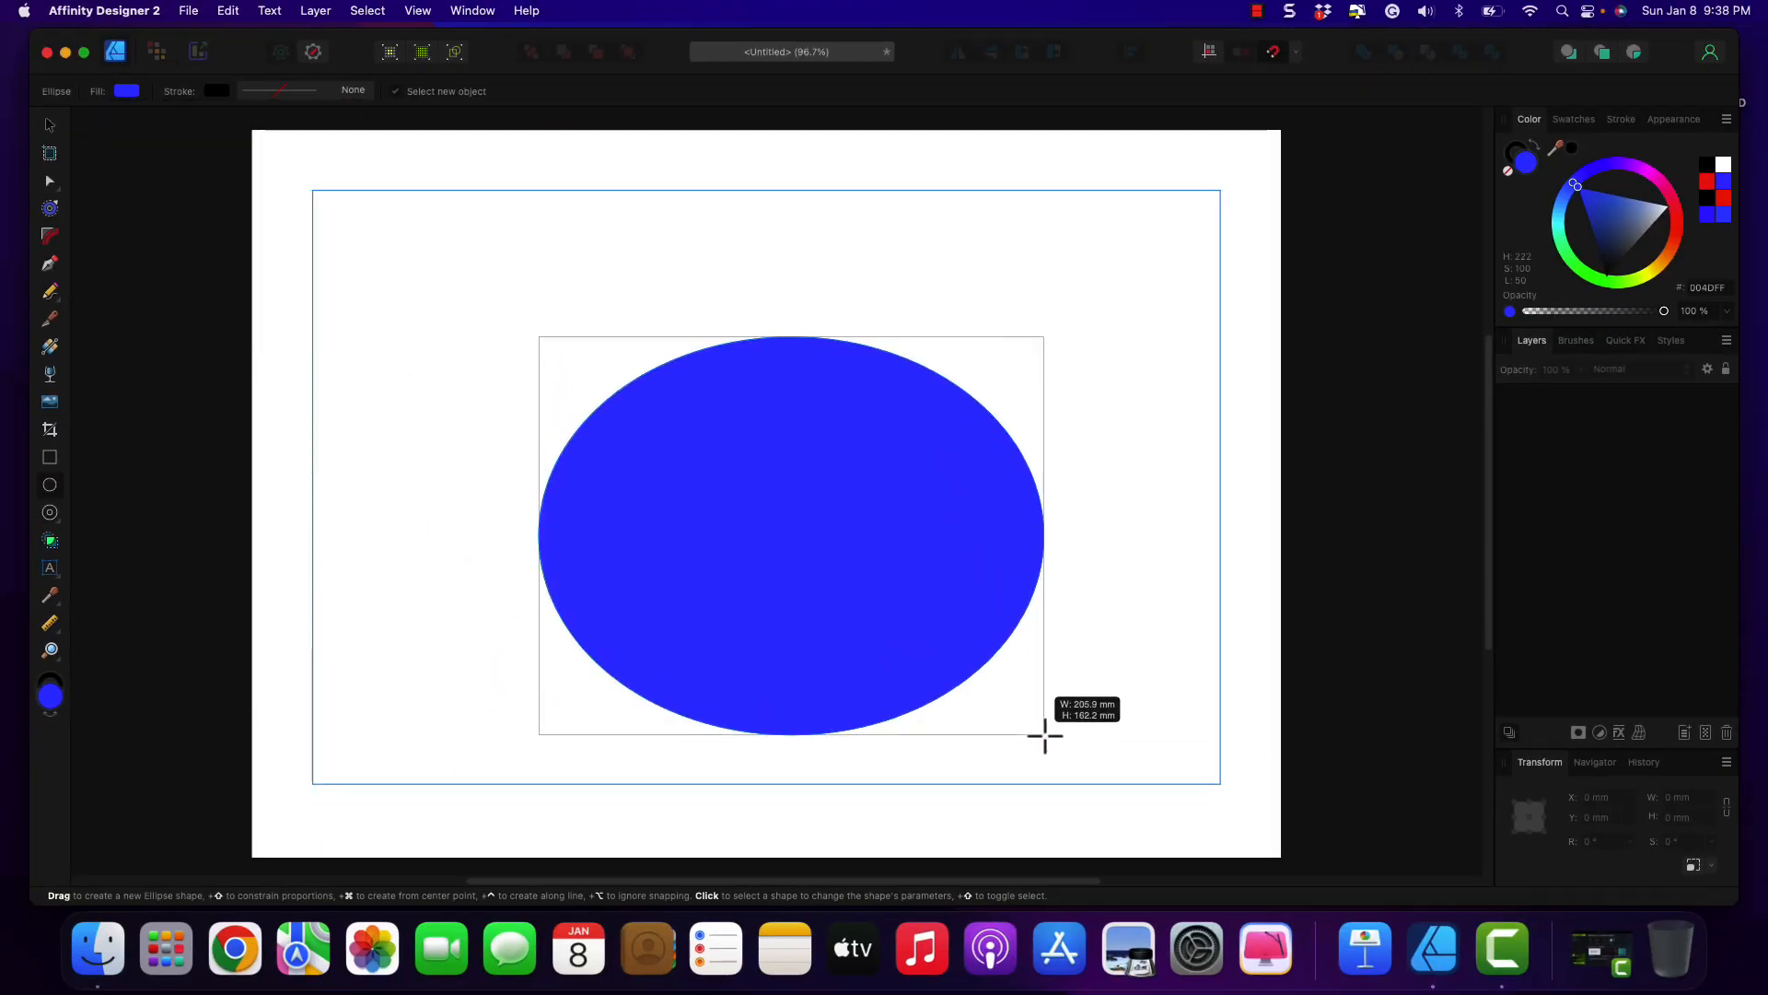
{"action": "left_click_drag", "start_coordinate": [1042, 737], "coordinate": [996, 737]}
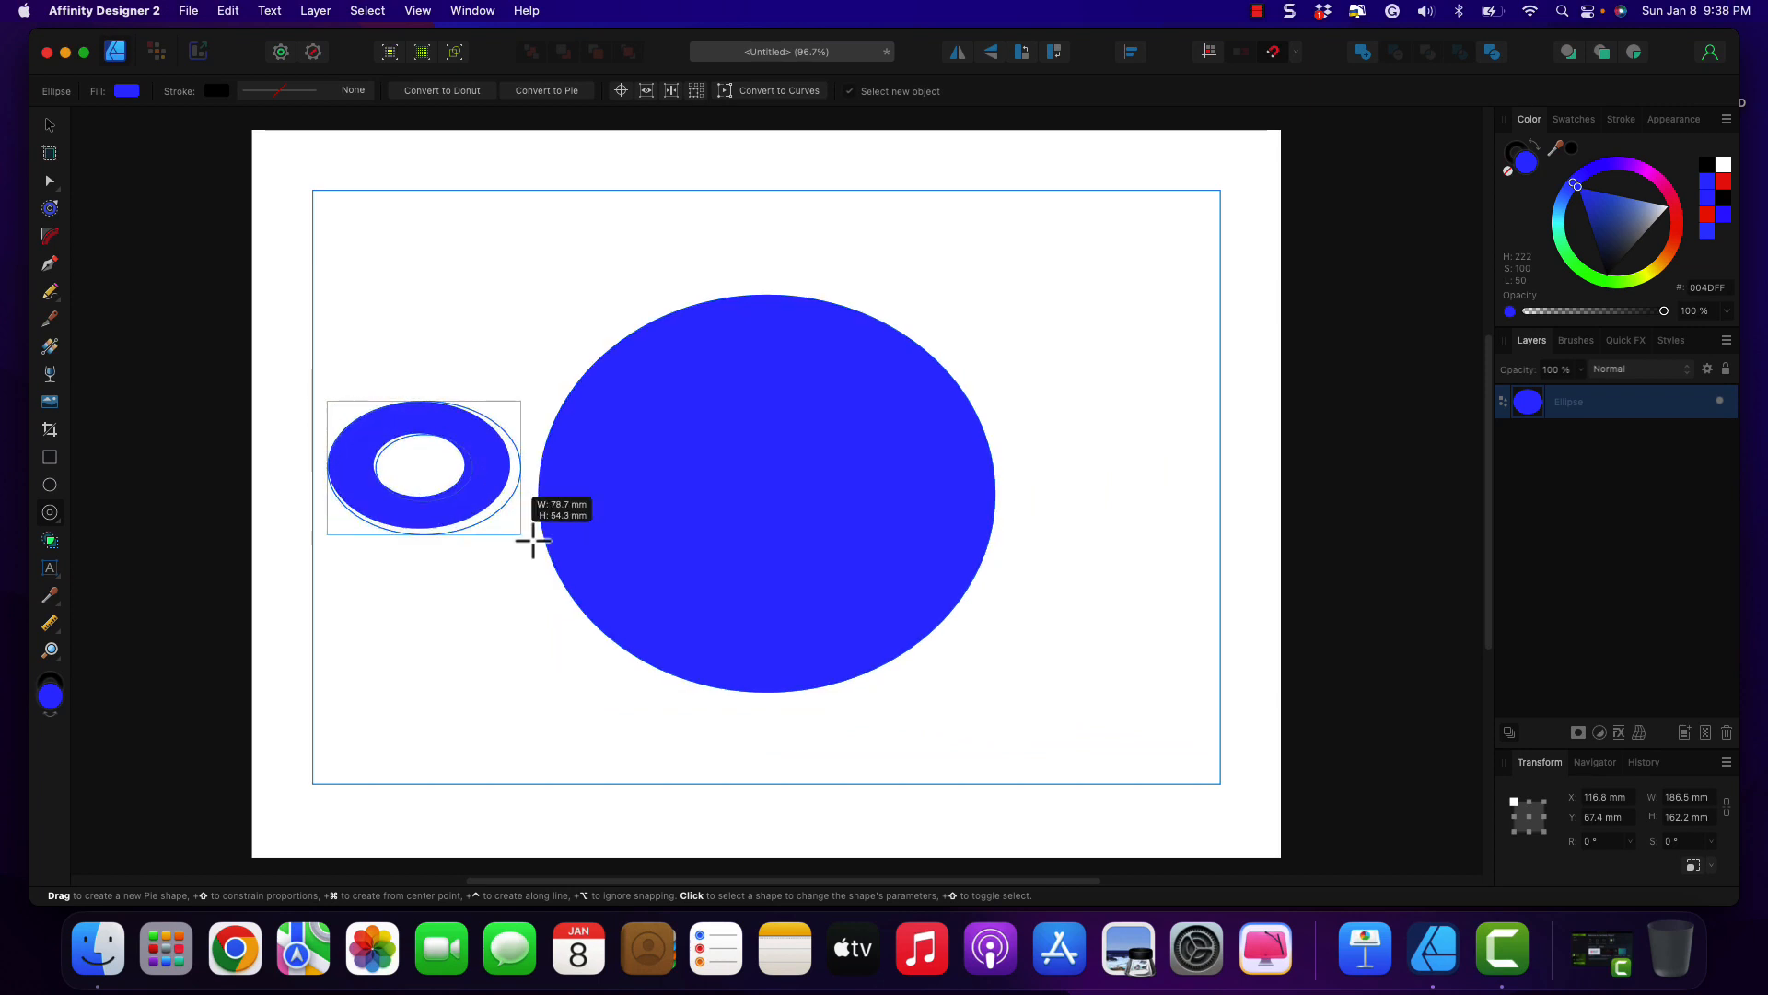
- Draw a wide flat donut across the planet and centre it on the ellipse
{"action": "left_click_drag", "start_coordinate": [521, 526], "coordinate": [1403, 615]}
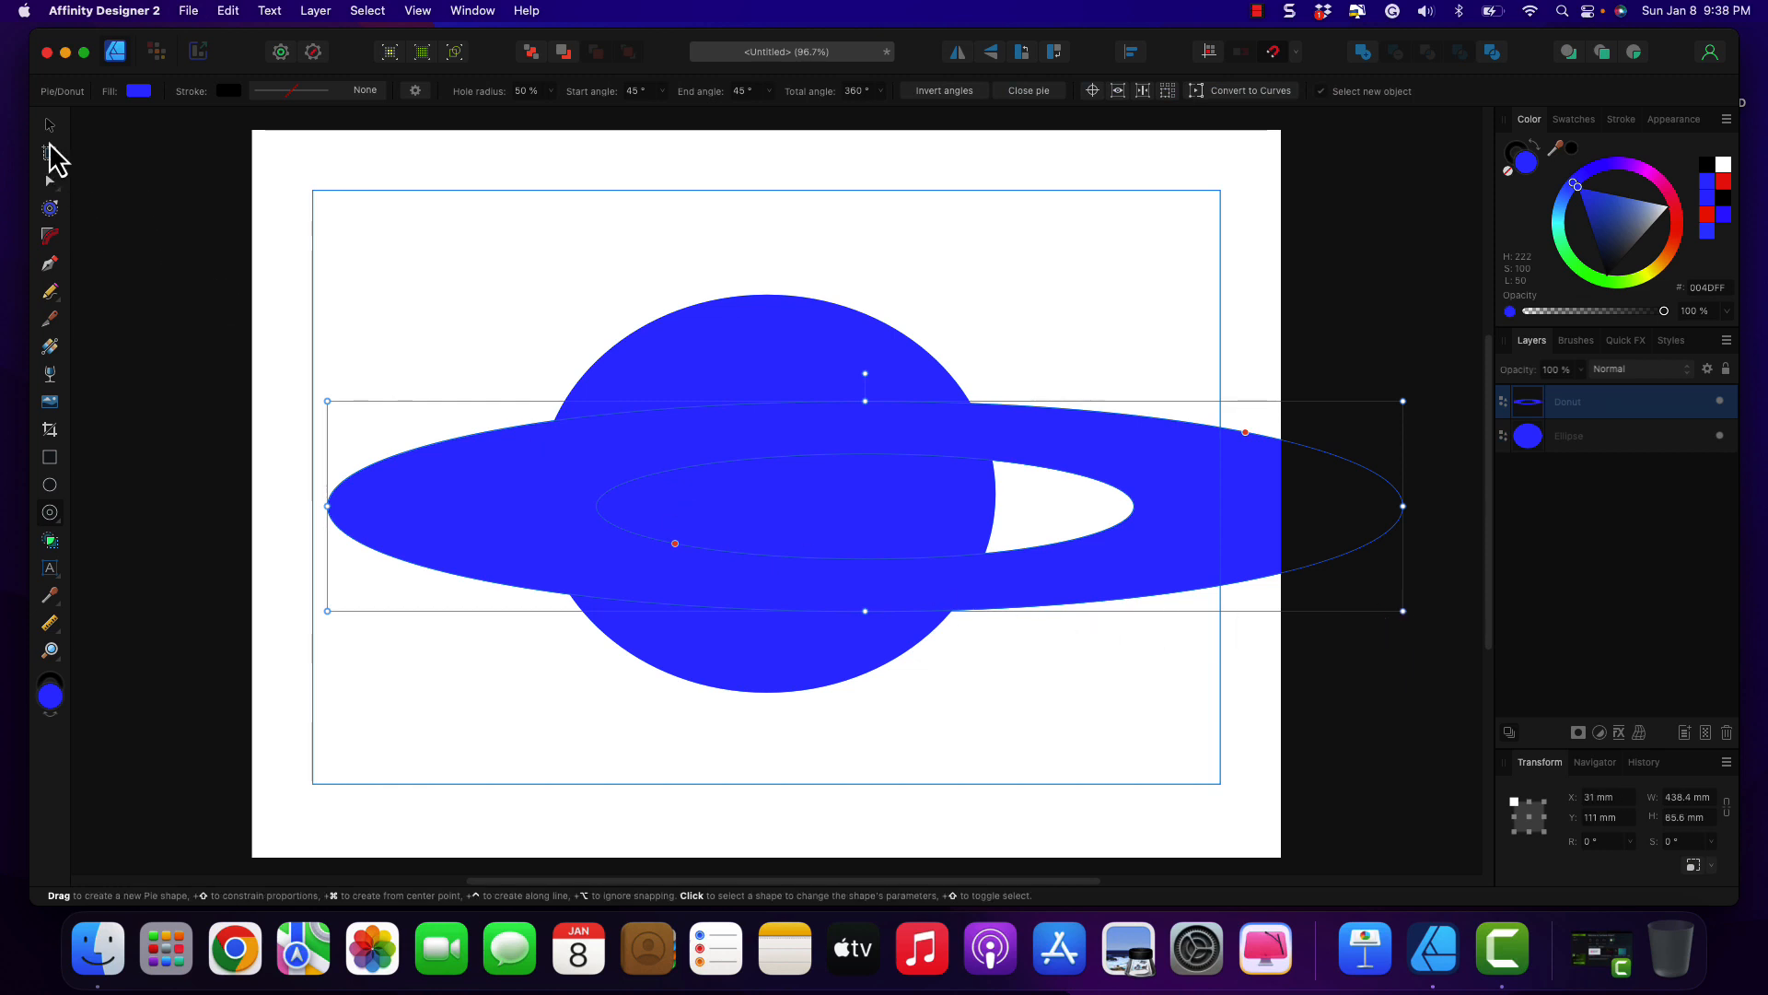
{"action": "left_click", "coordinate": [48, 126]}
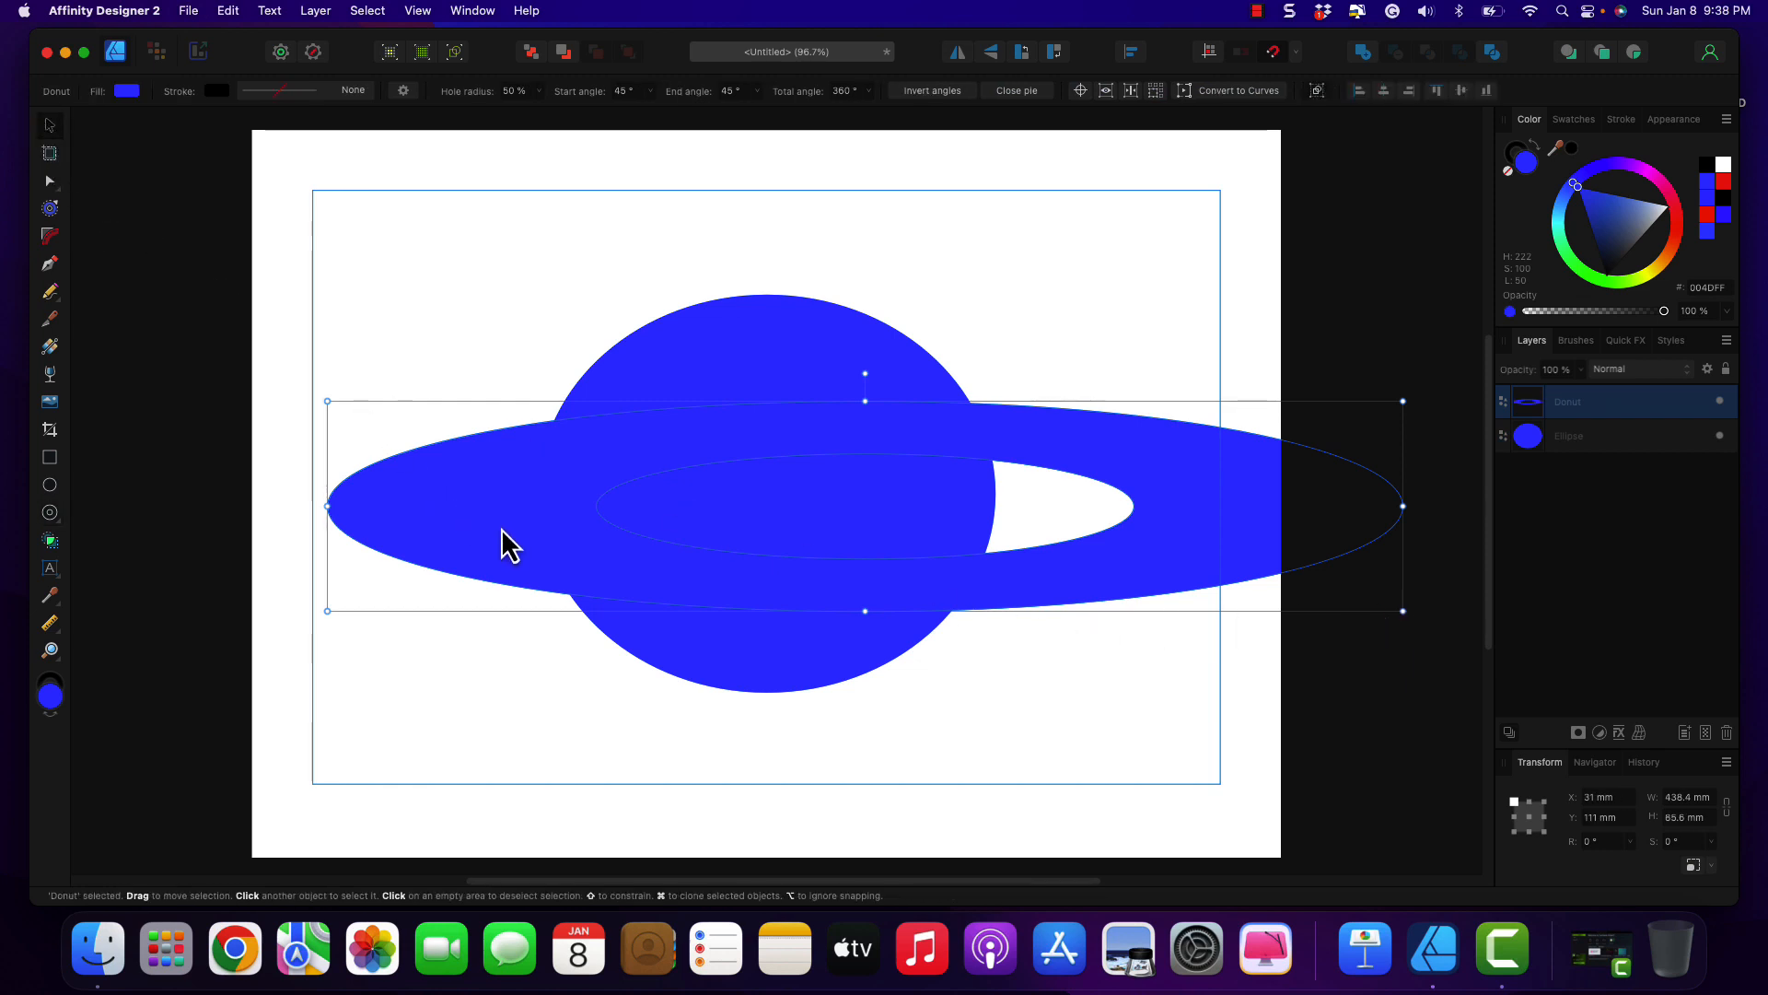
{"action": "left_click_drag", "start_coordinate": [505, 542], "coordinate": [409, 525]}
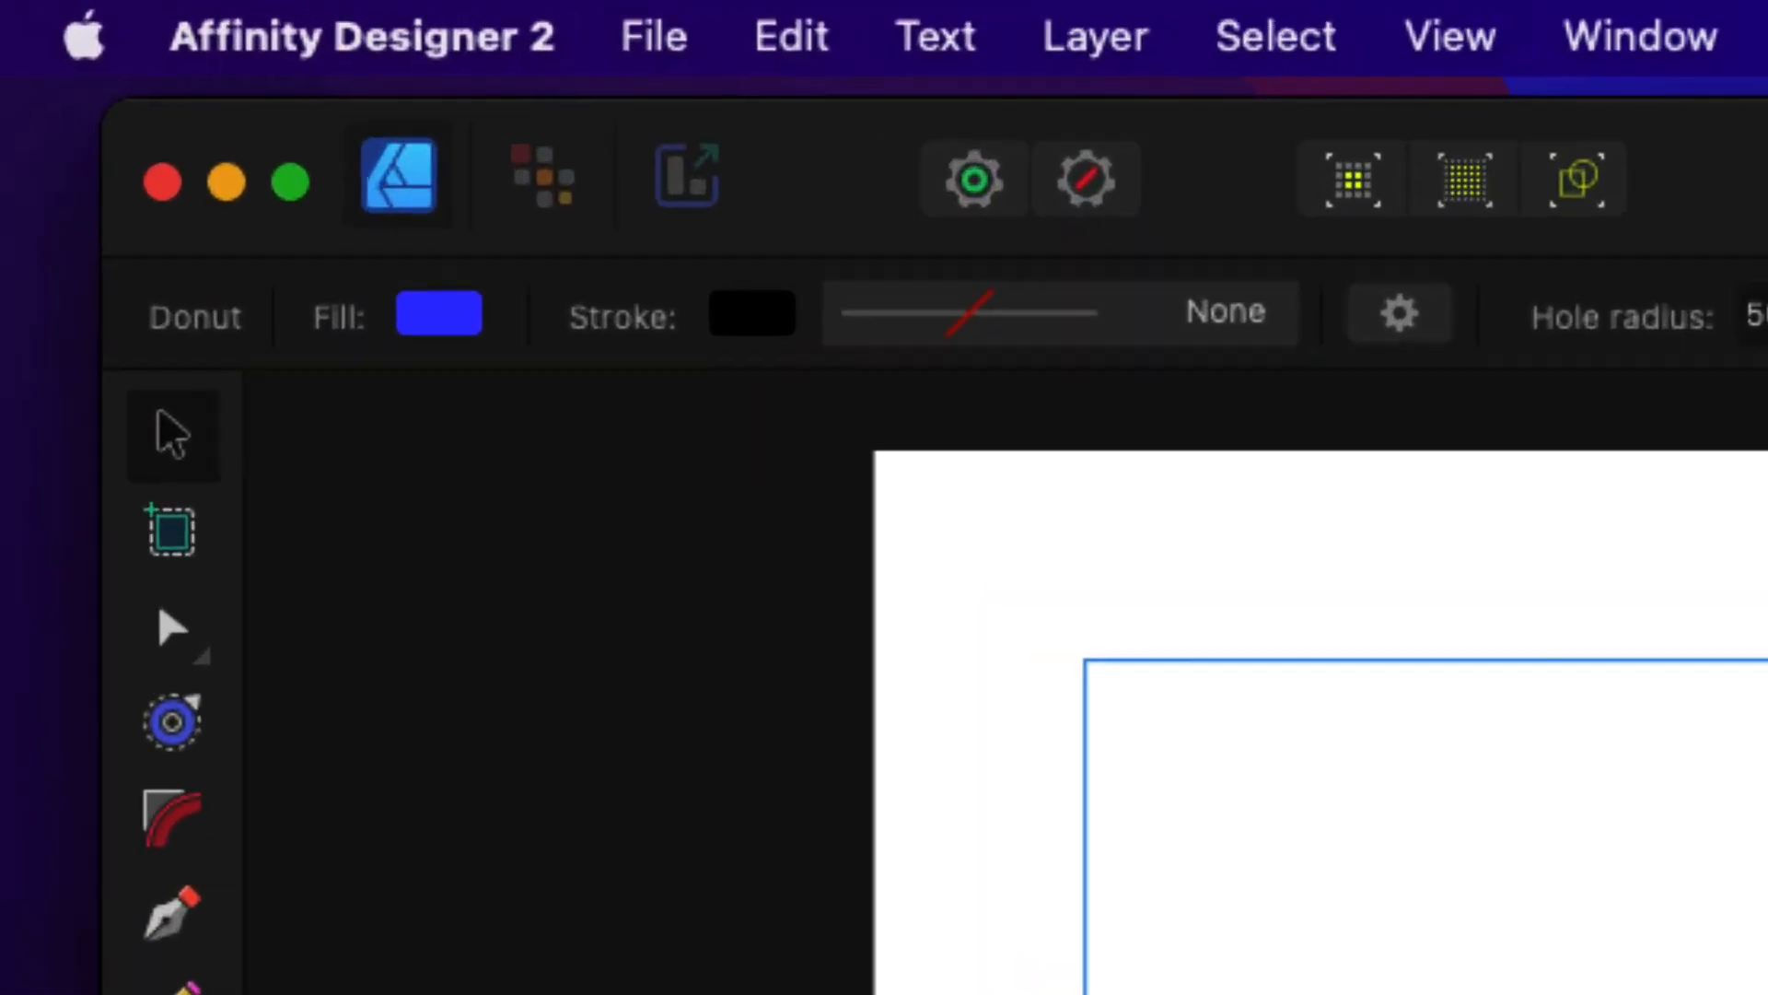
- Recolour the ring's fill to red
{"action": "left_click", "coordinate": [438, 315]}
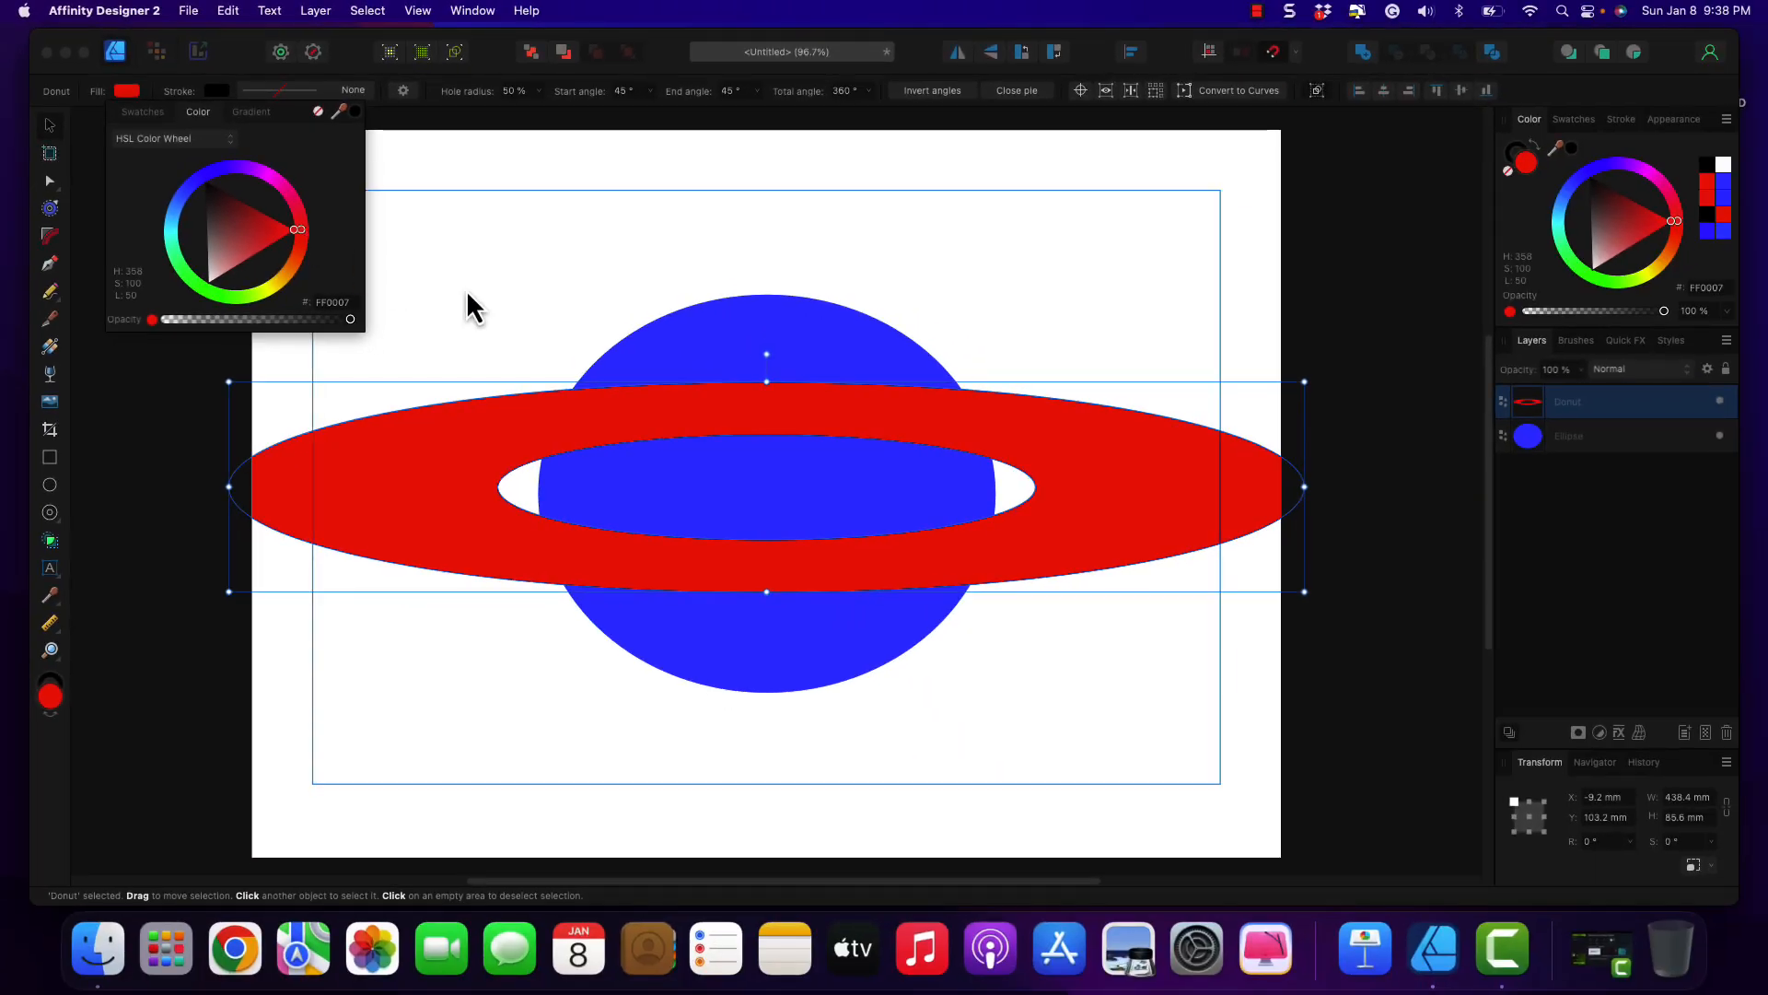
{"action": "left_click", "coordinate": [1113, 469]}
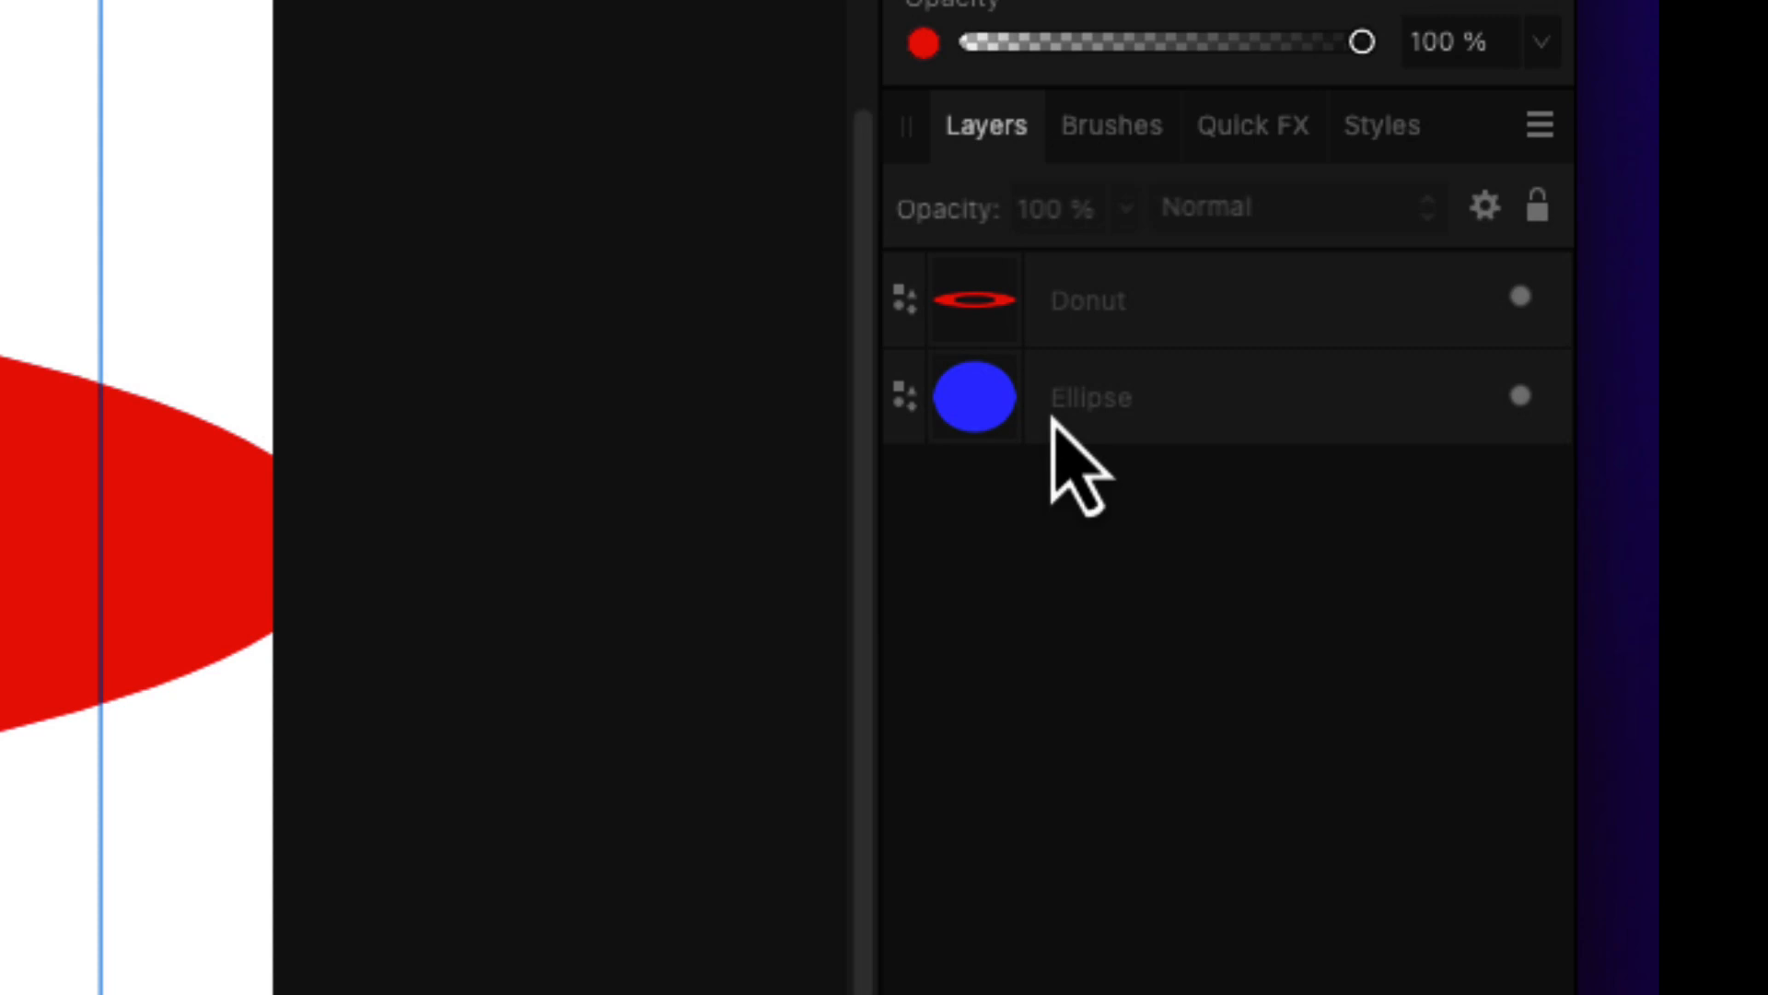
- Move the Ellipse layer above the Donut and duplicate the Donut
{"action": "left_click_drag", "start_coordinate": [976, 397], "coordinate": [976, 298]}
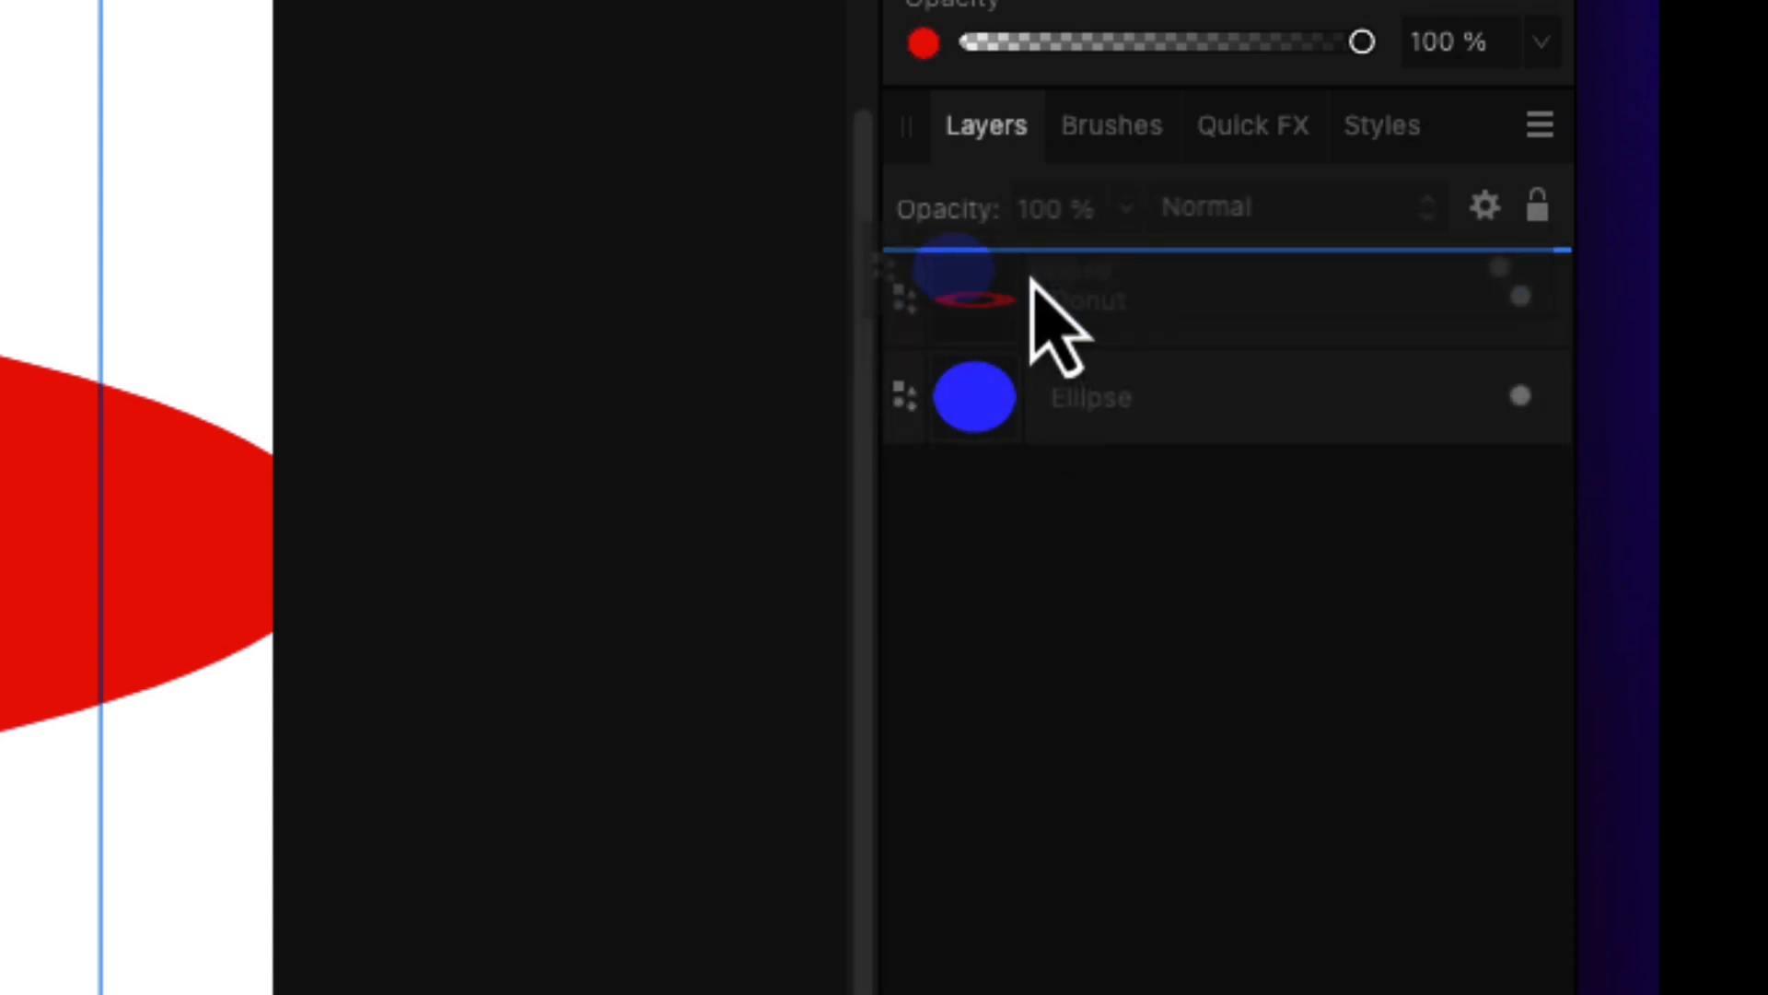
{"action": "left_click_drag", "start_coordinate": [972, 282], "coordinate": [973, 405]}
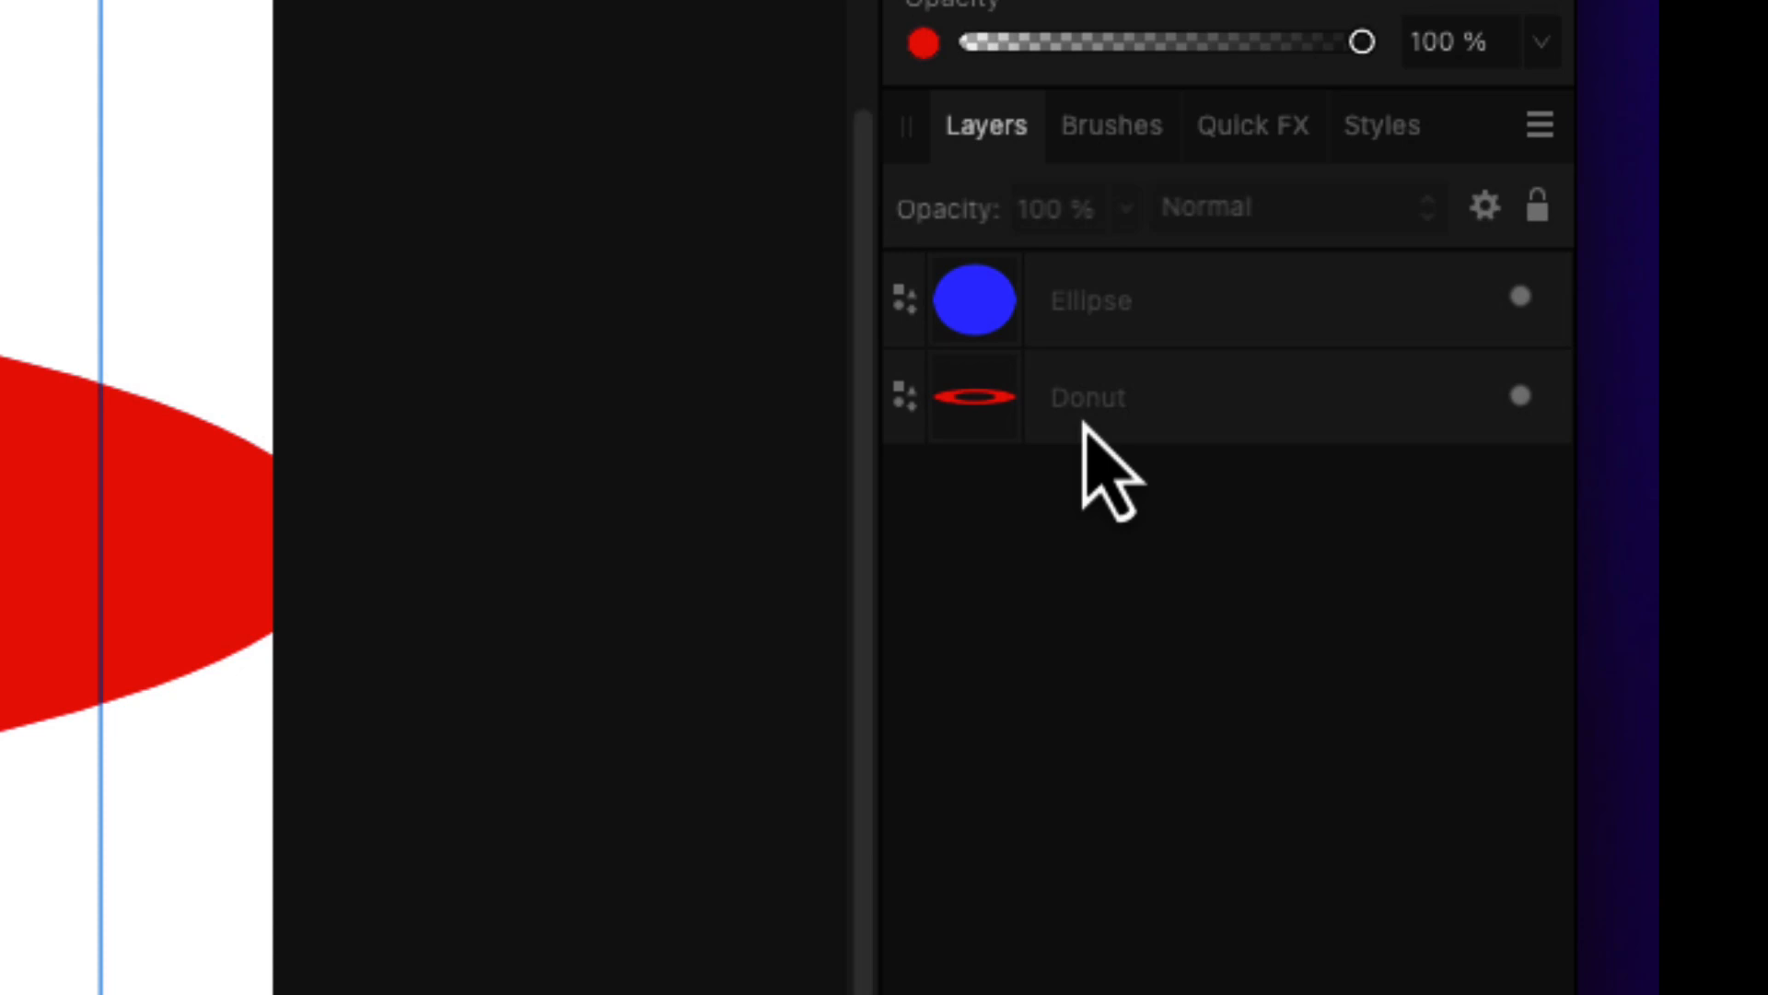
{"action": "left_click", "coordinate": [1124, 398]}
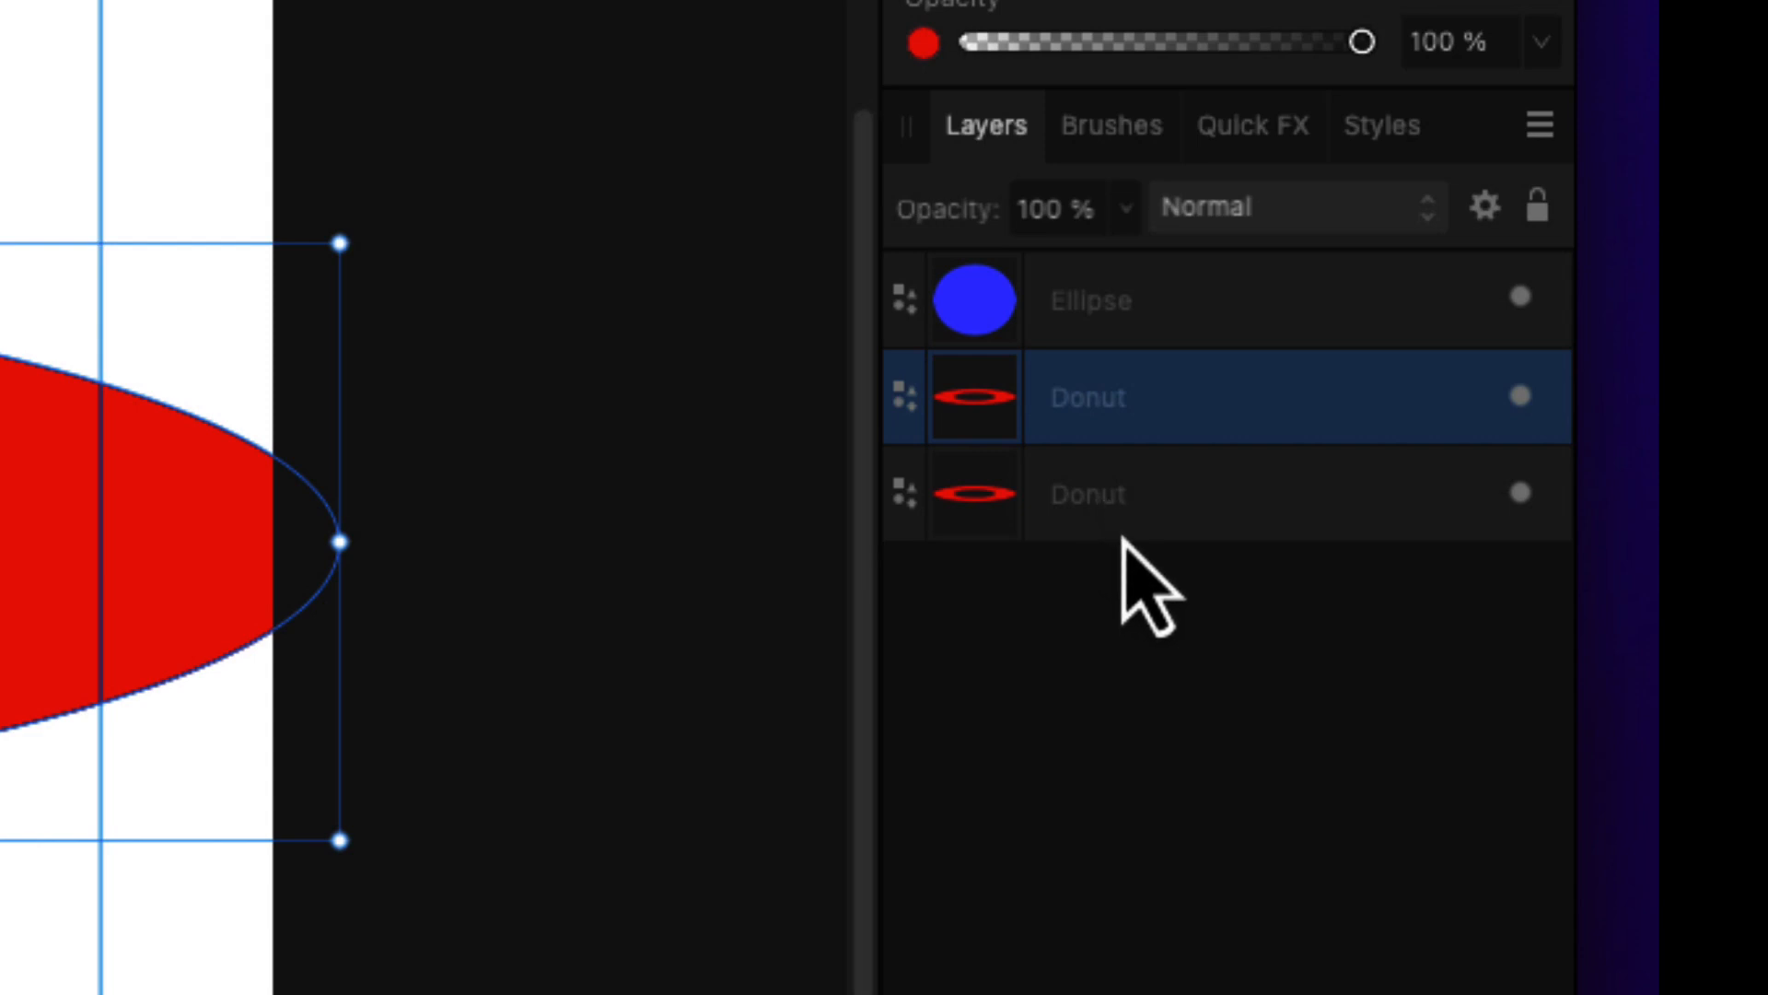
{"action": "mouse_move", "coordinate": [1106, 470]}
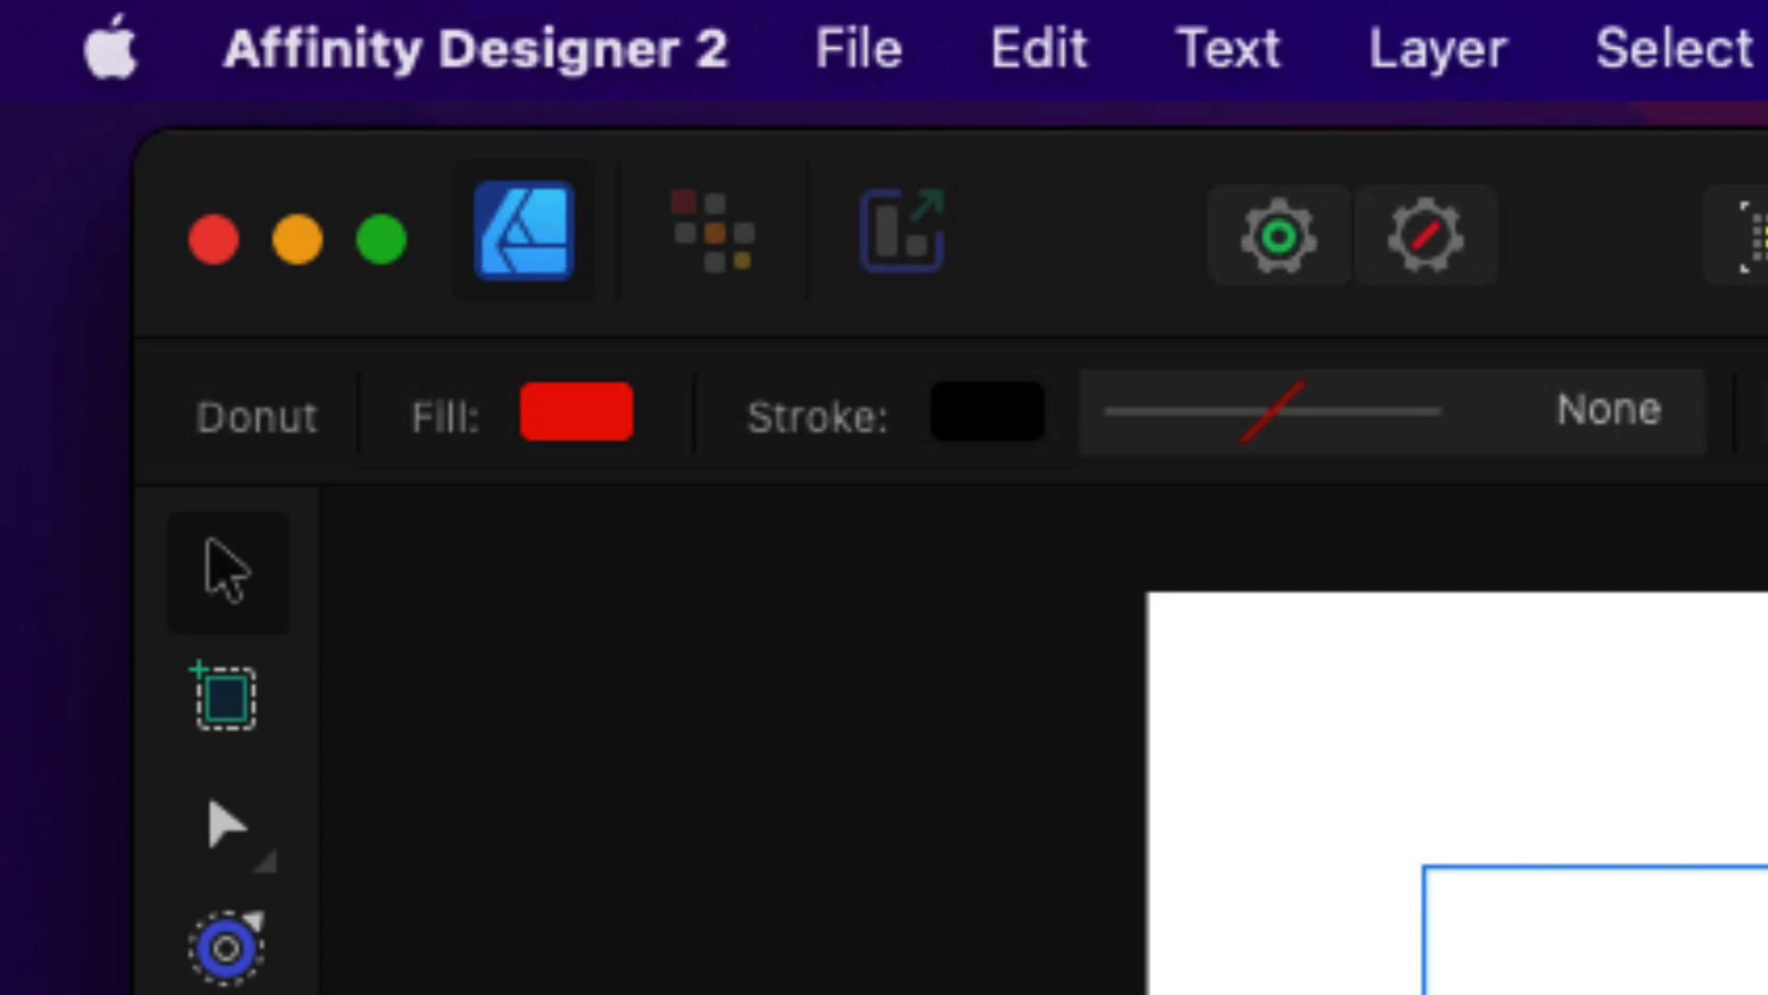
{"action": "left_click", "coordinate": [527, 233]}
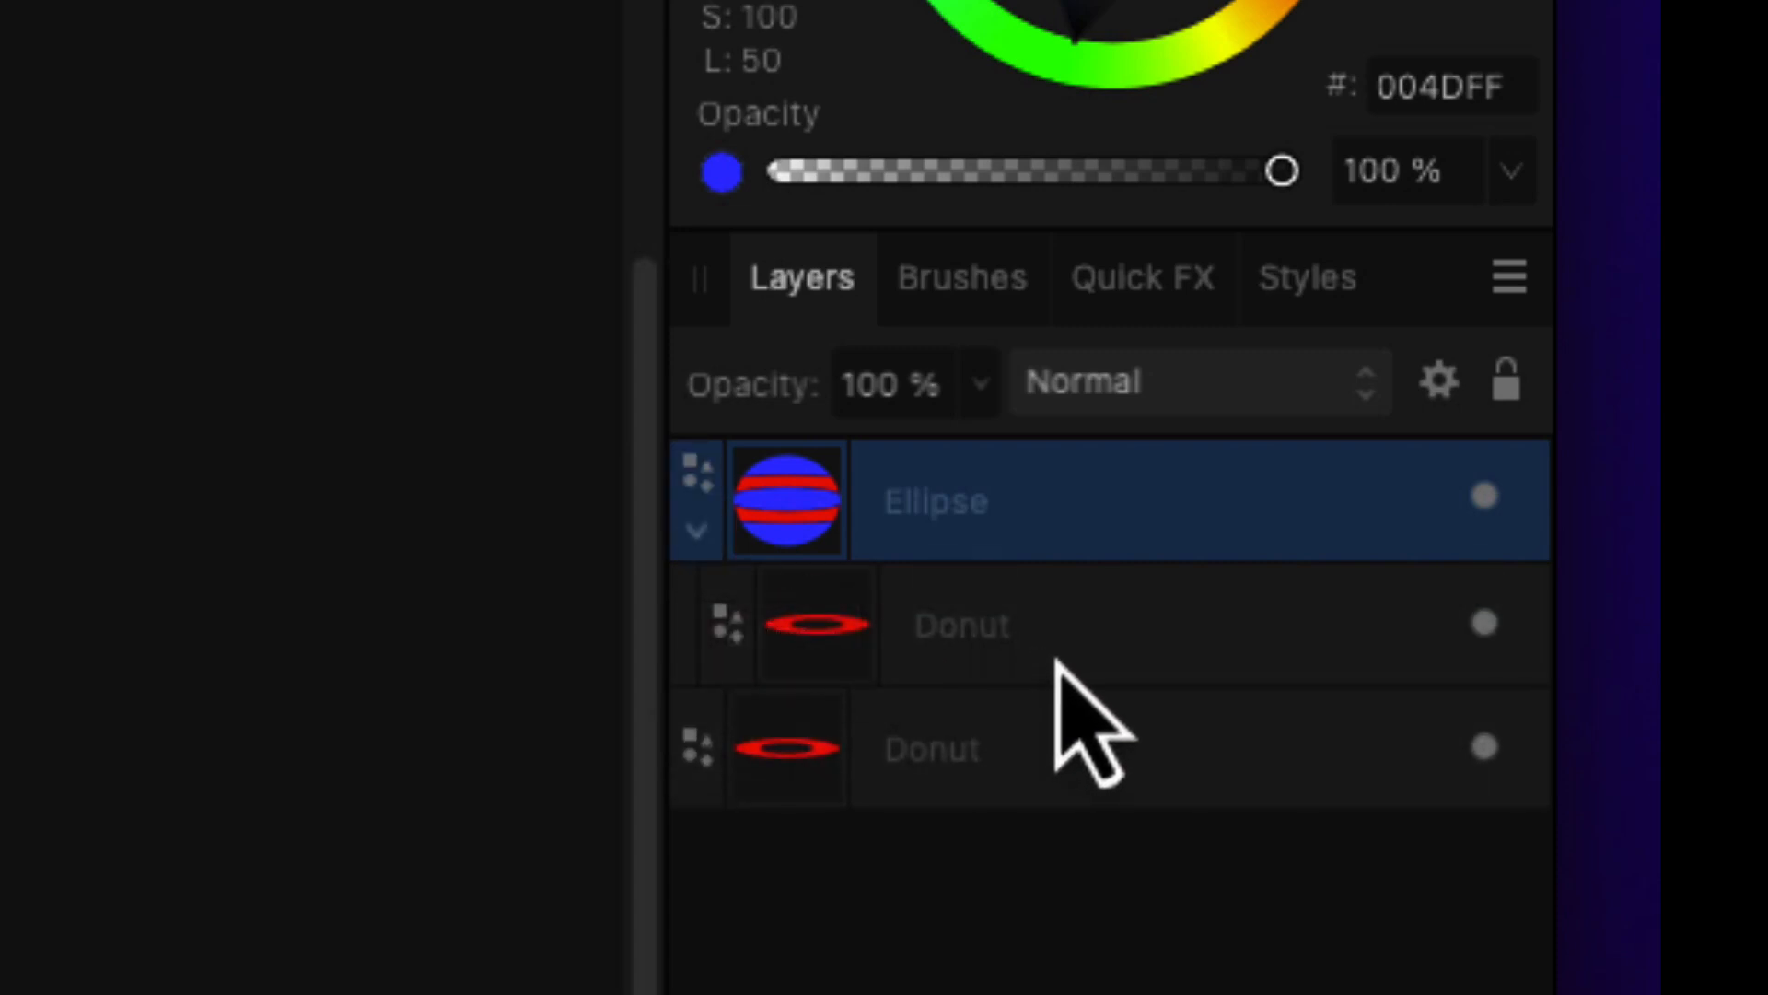
- Select the Donut copy nested inside the Ellipse layer
{"action": "left_click", "coordinate": [961, 624]}
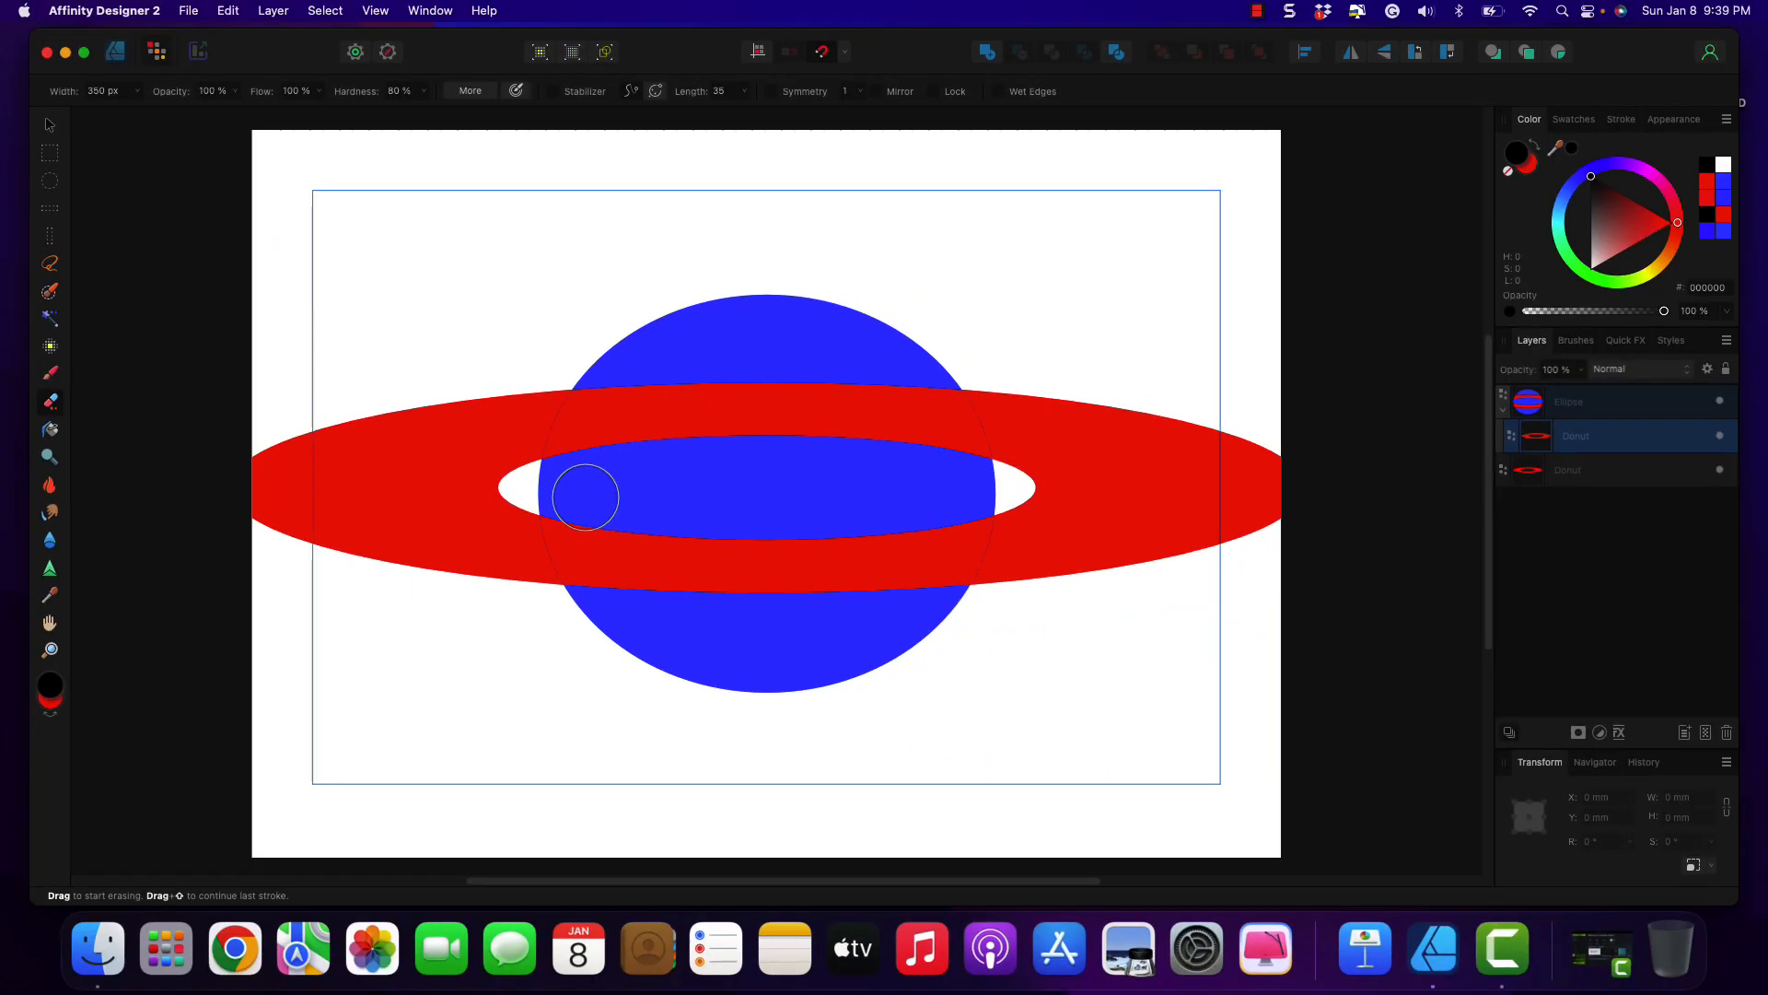
{"action": "mouse_move", "coordinate": [586, 499]}
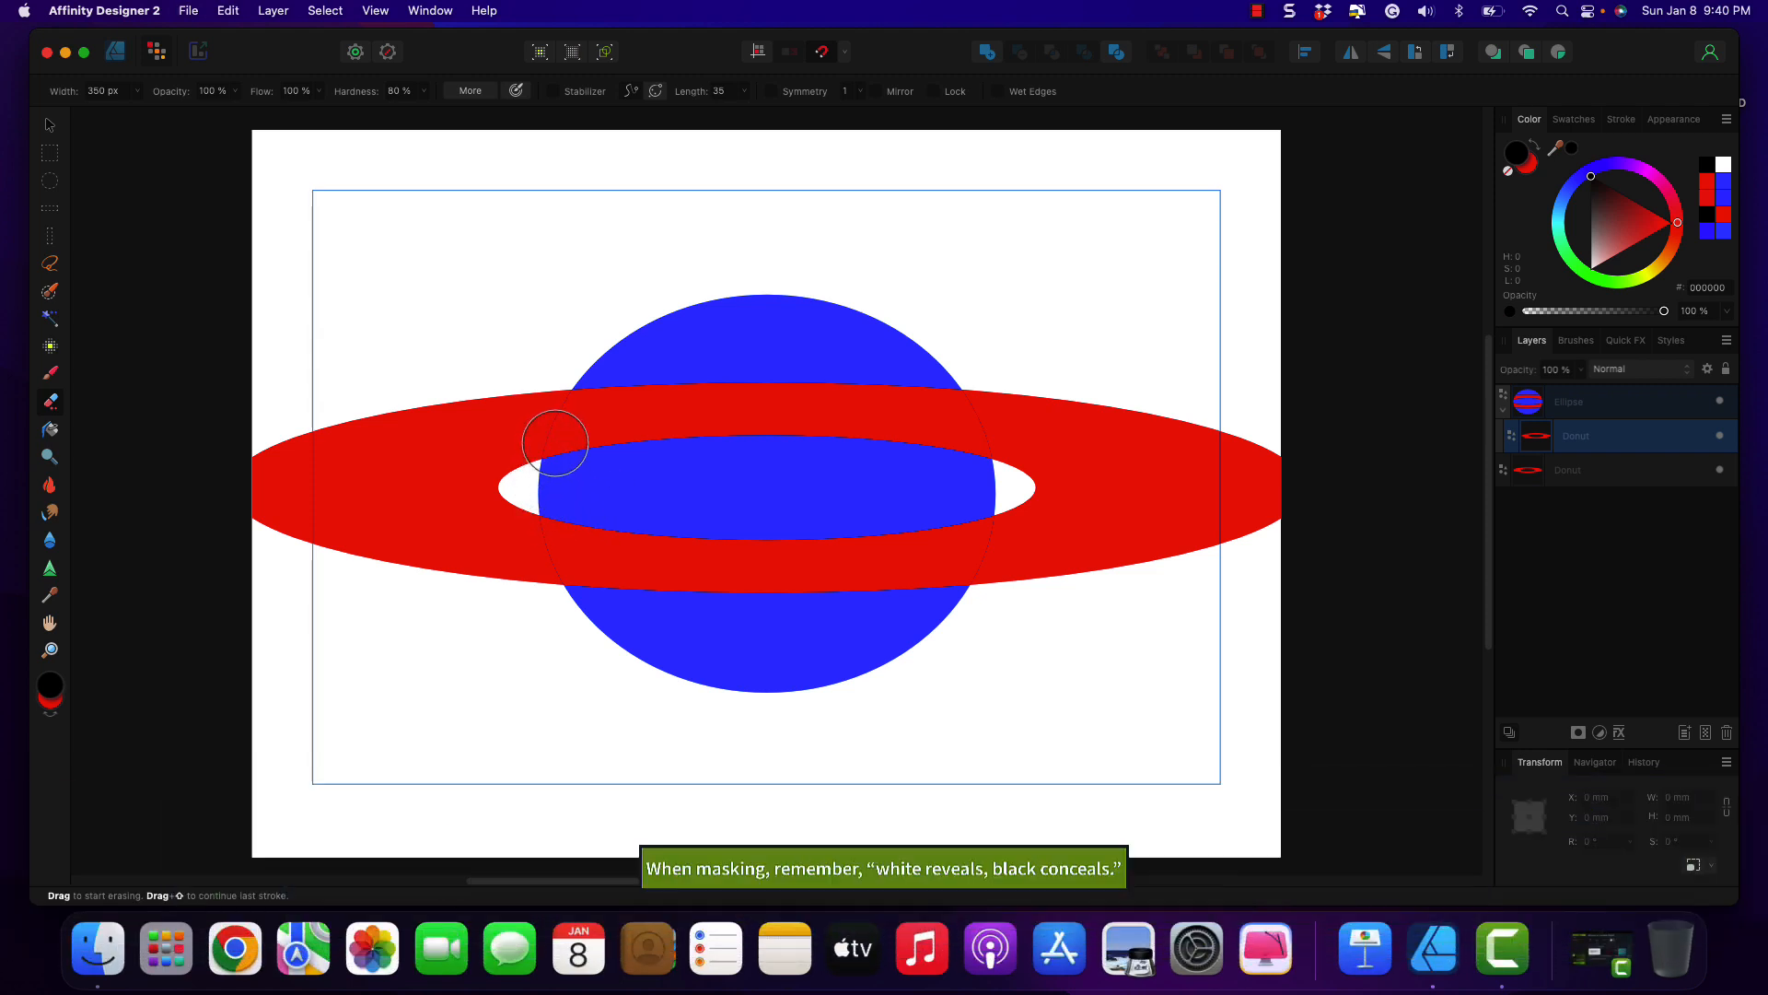
- Erase the nested ring's lower band across the planet, creating a mask layer
{"action": "left_click_drag", "start_coordinate": [553, 440], "coordinate": [798, 539]}
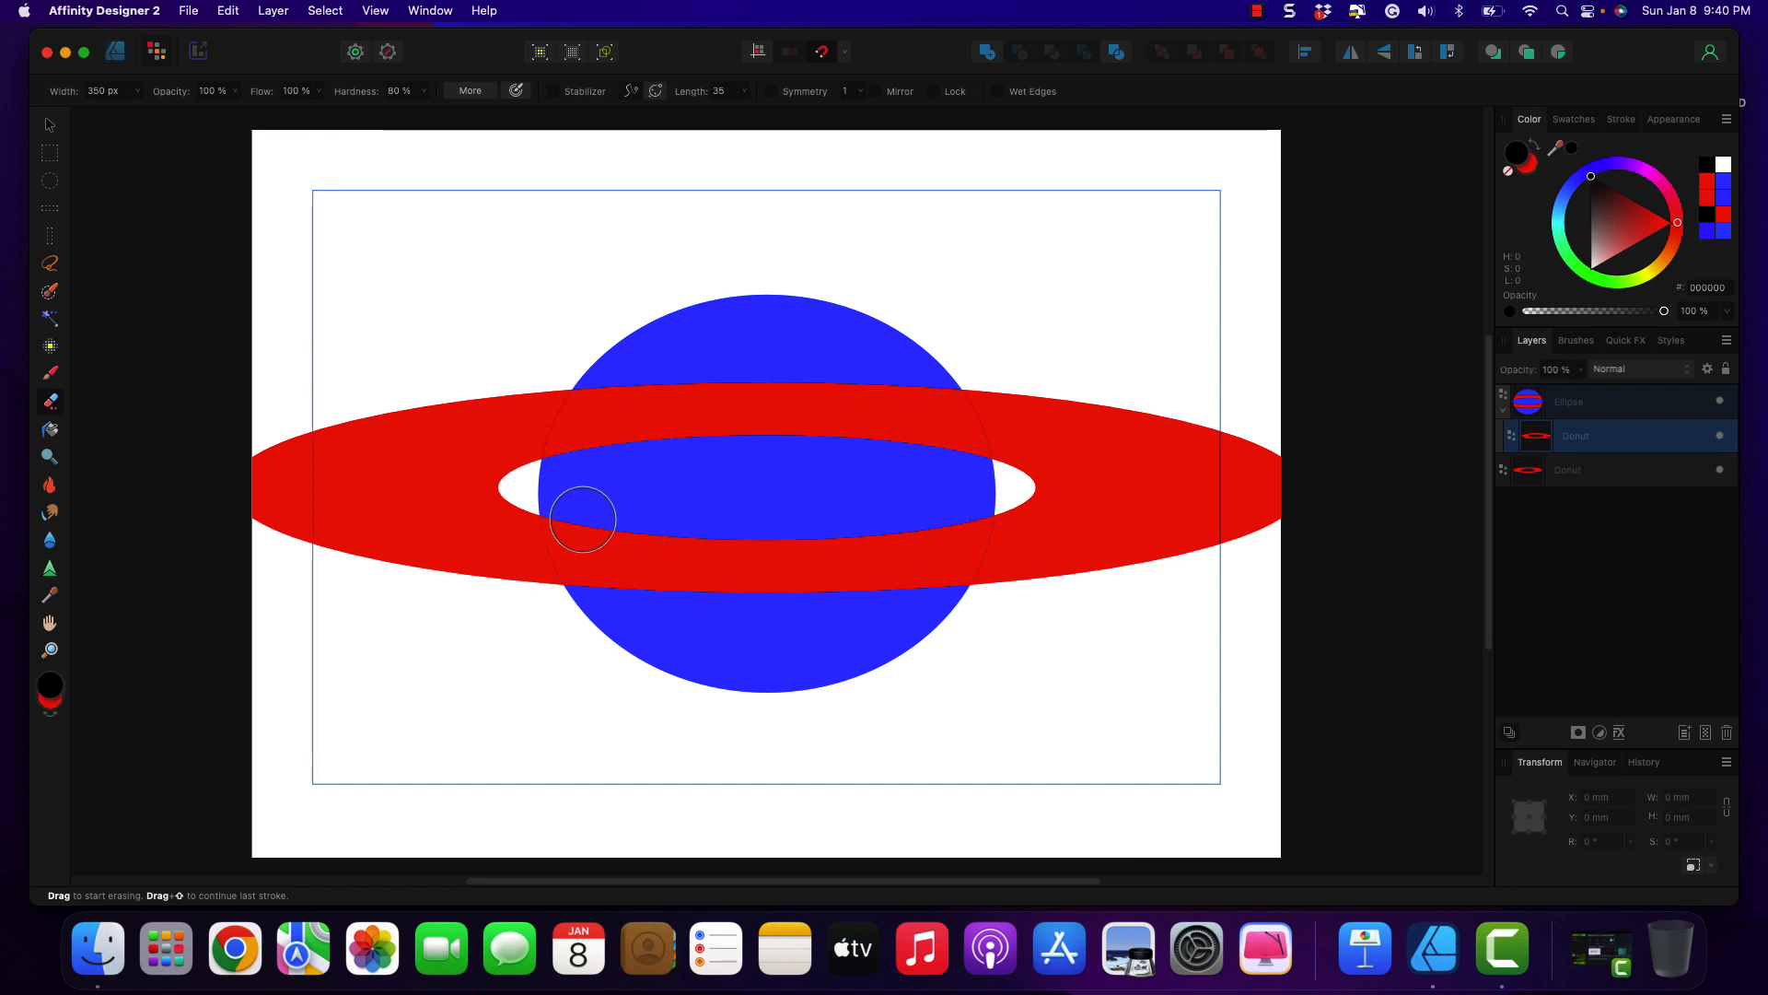
{"action": "left_click_drag", "start_coordinate": [584, 519], "coordinate": [648, 613]}
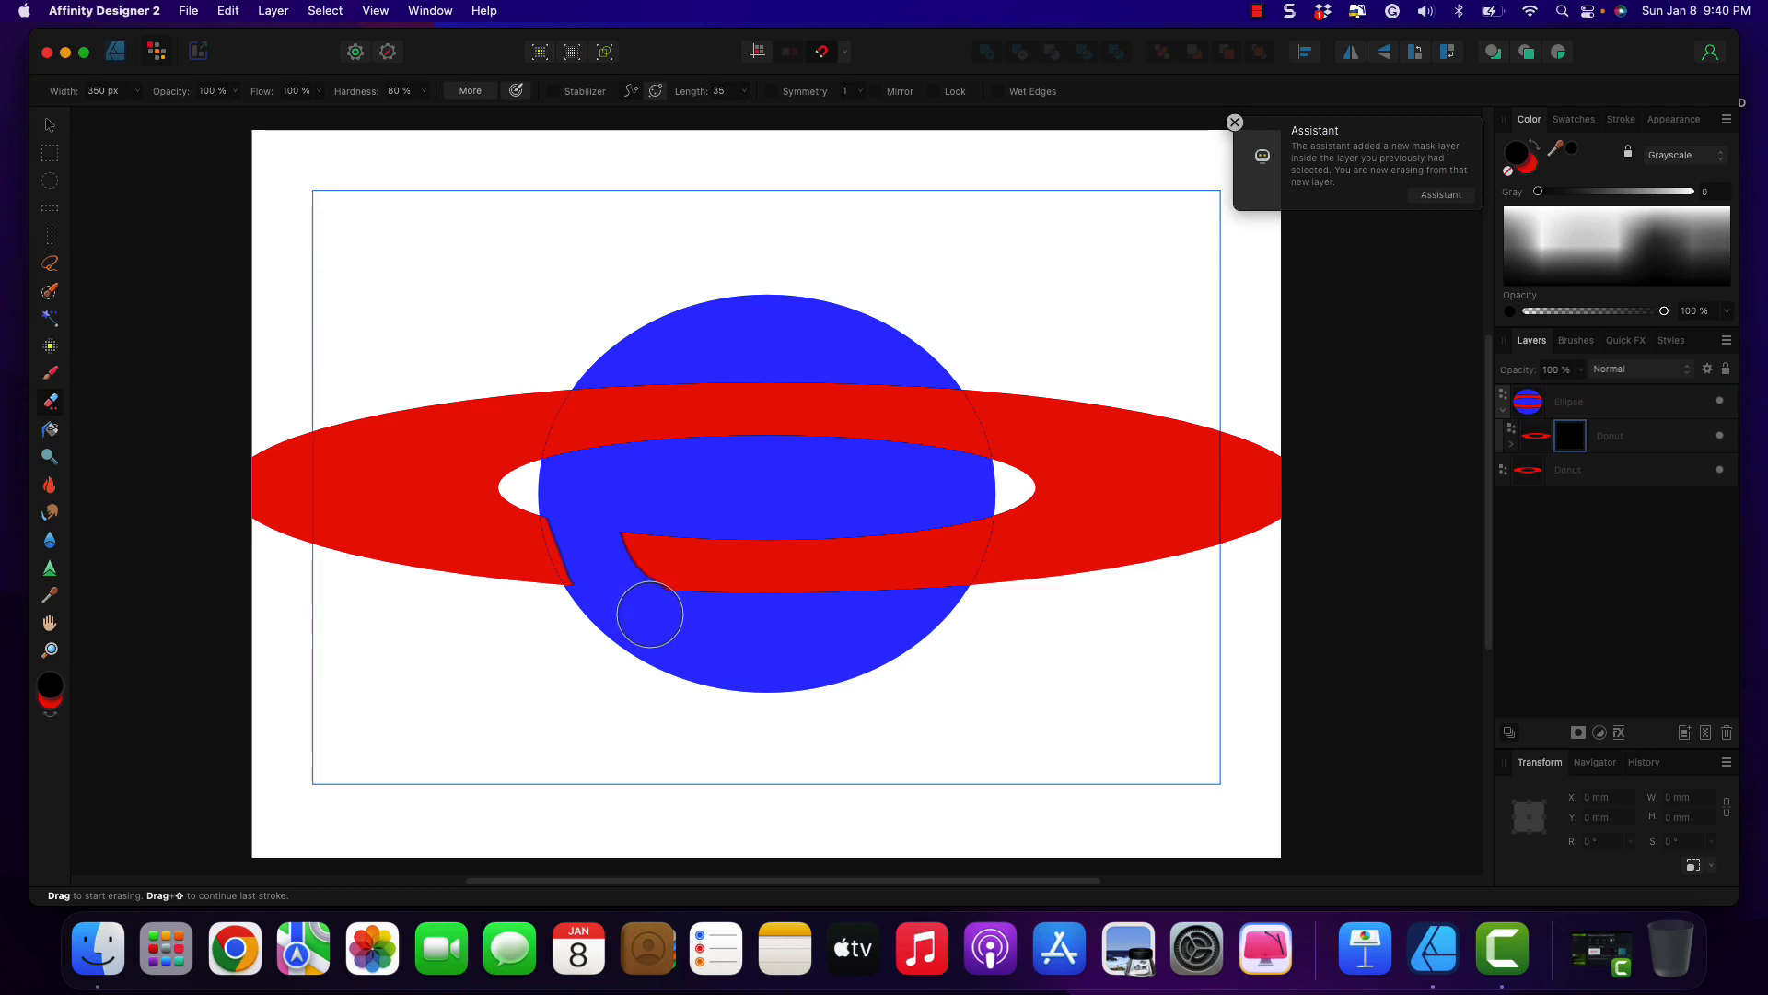
{"action": "left_click_drag", "start_coordinate": [649, 615], "coordinate": [654, 575]}
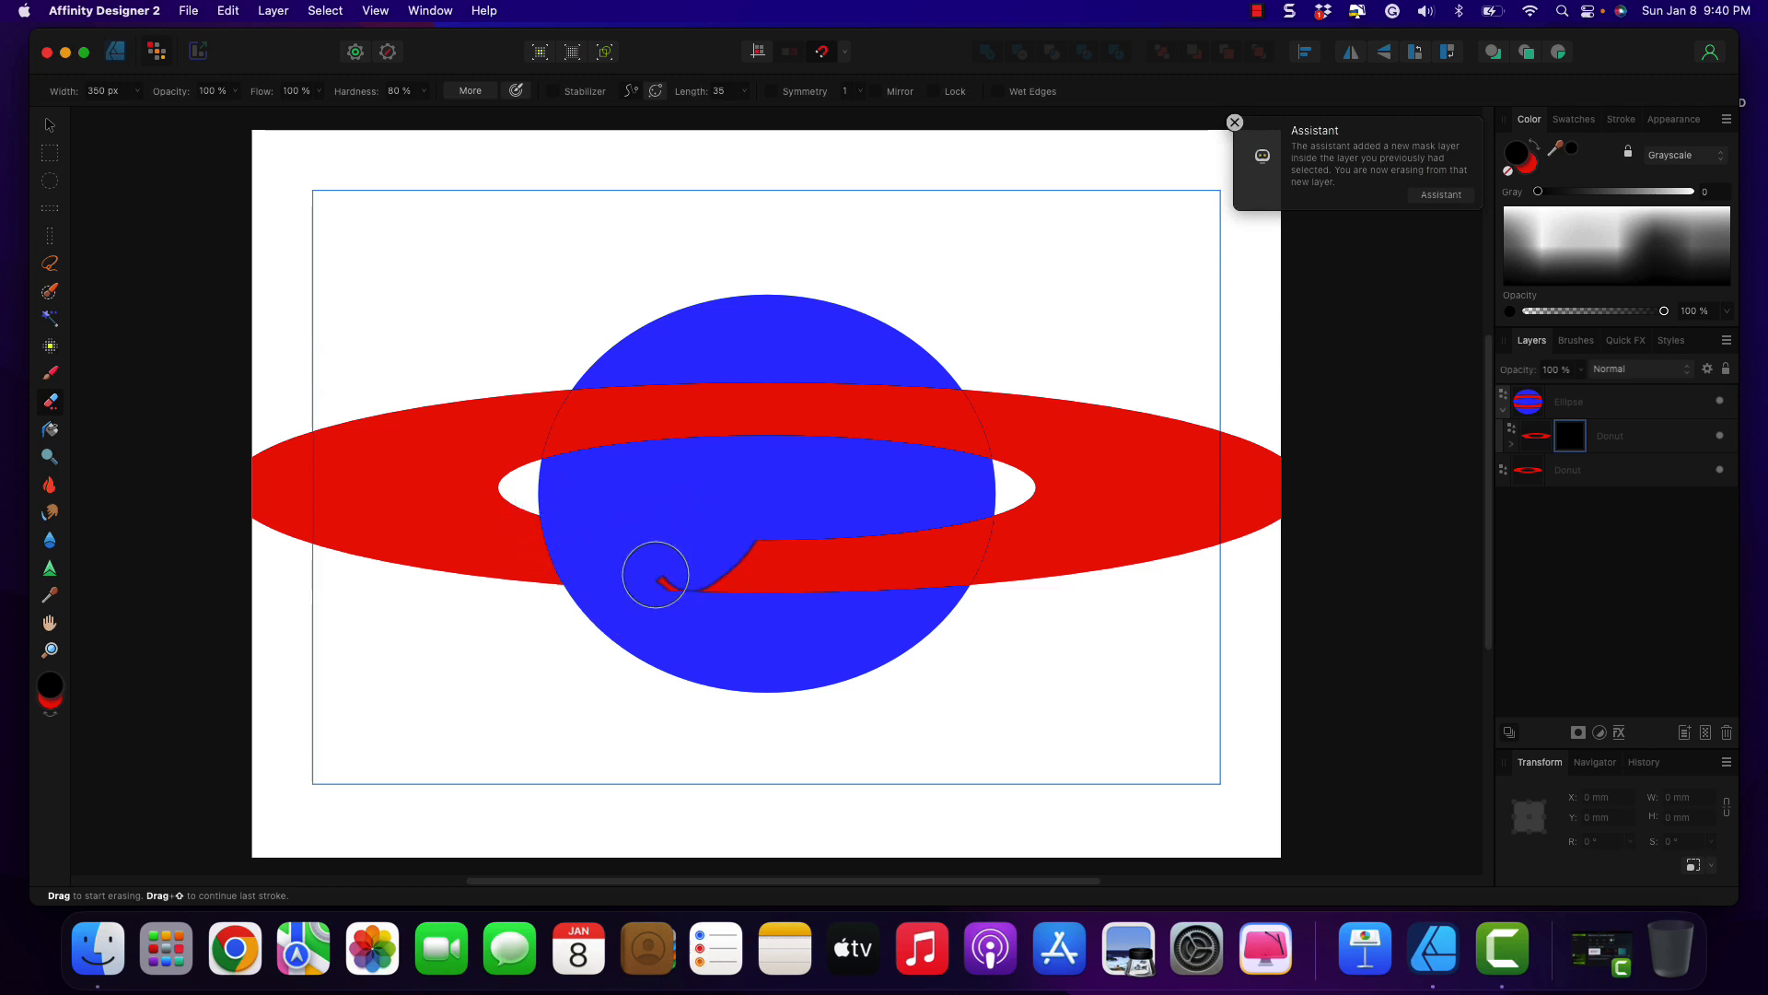
{"action": "left_click_drag", "start_coordinate": [655, 575], "coordinate": [753, 574]}
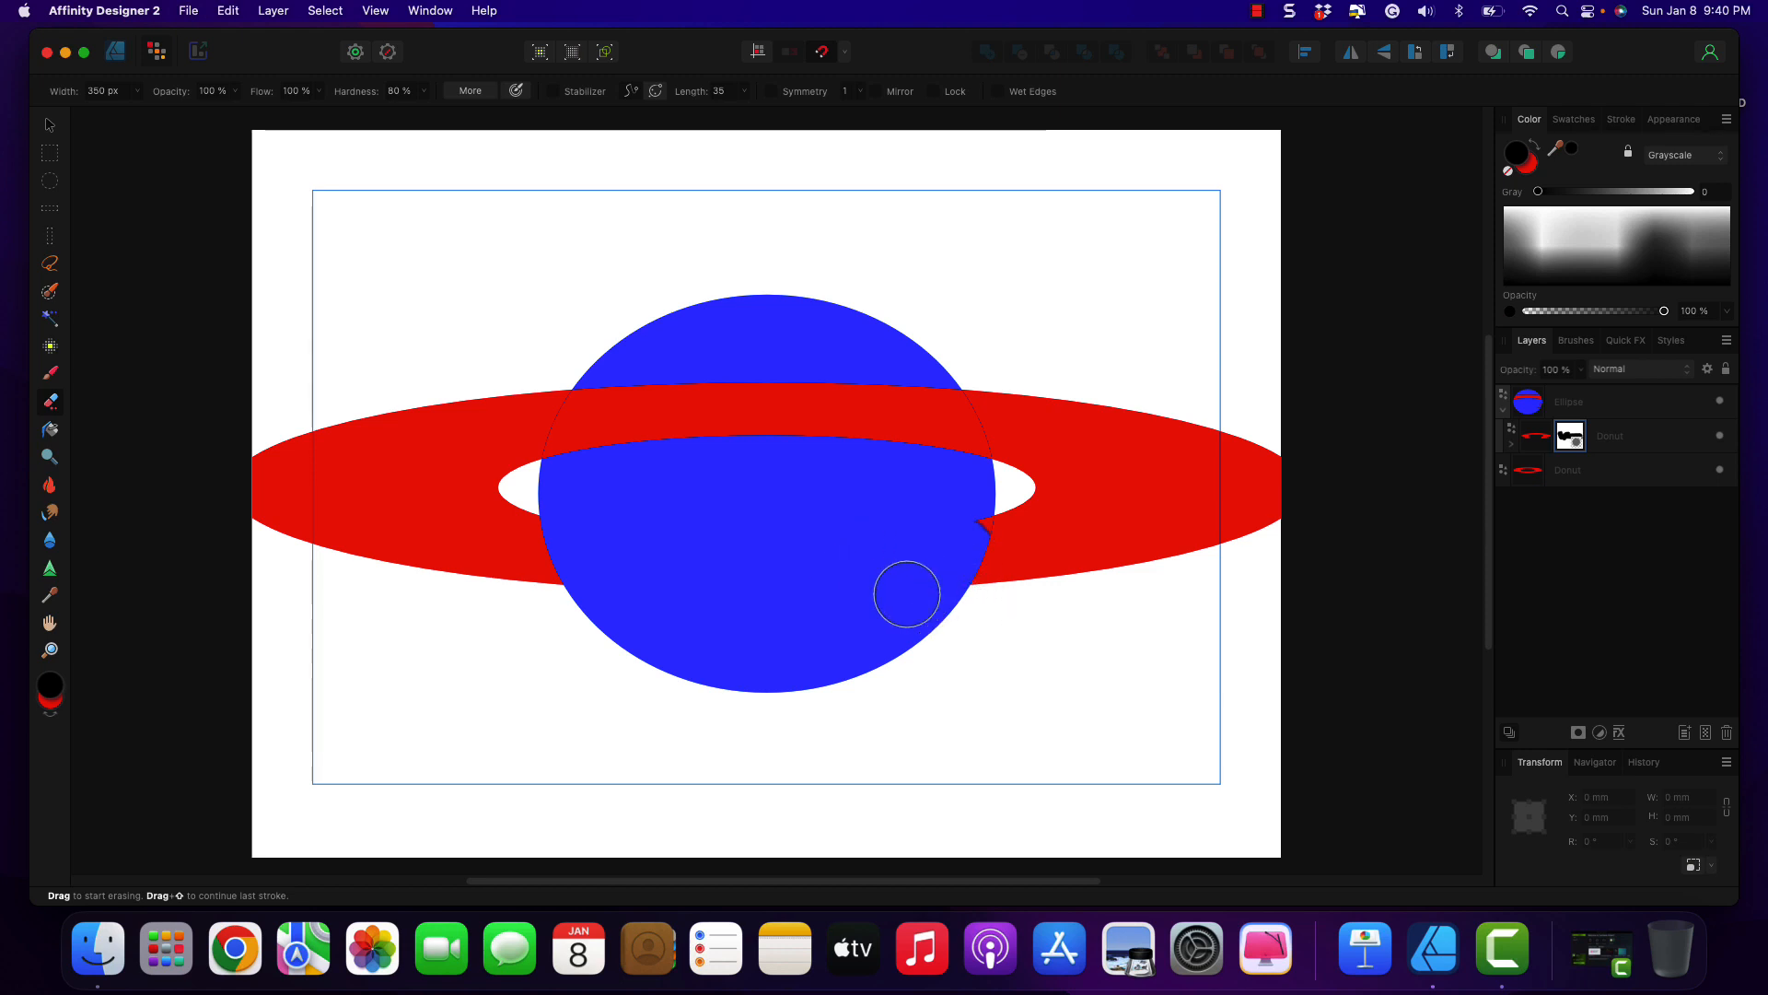
{"action": "left_click_drag", "start_coordinate": [908, 594], "coordinate": [999, 532]}
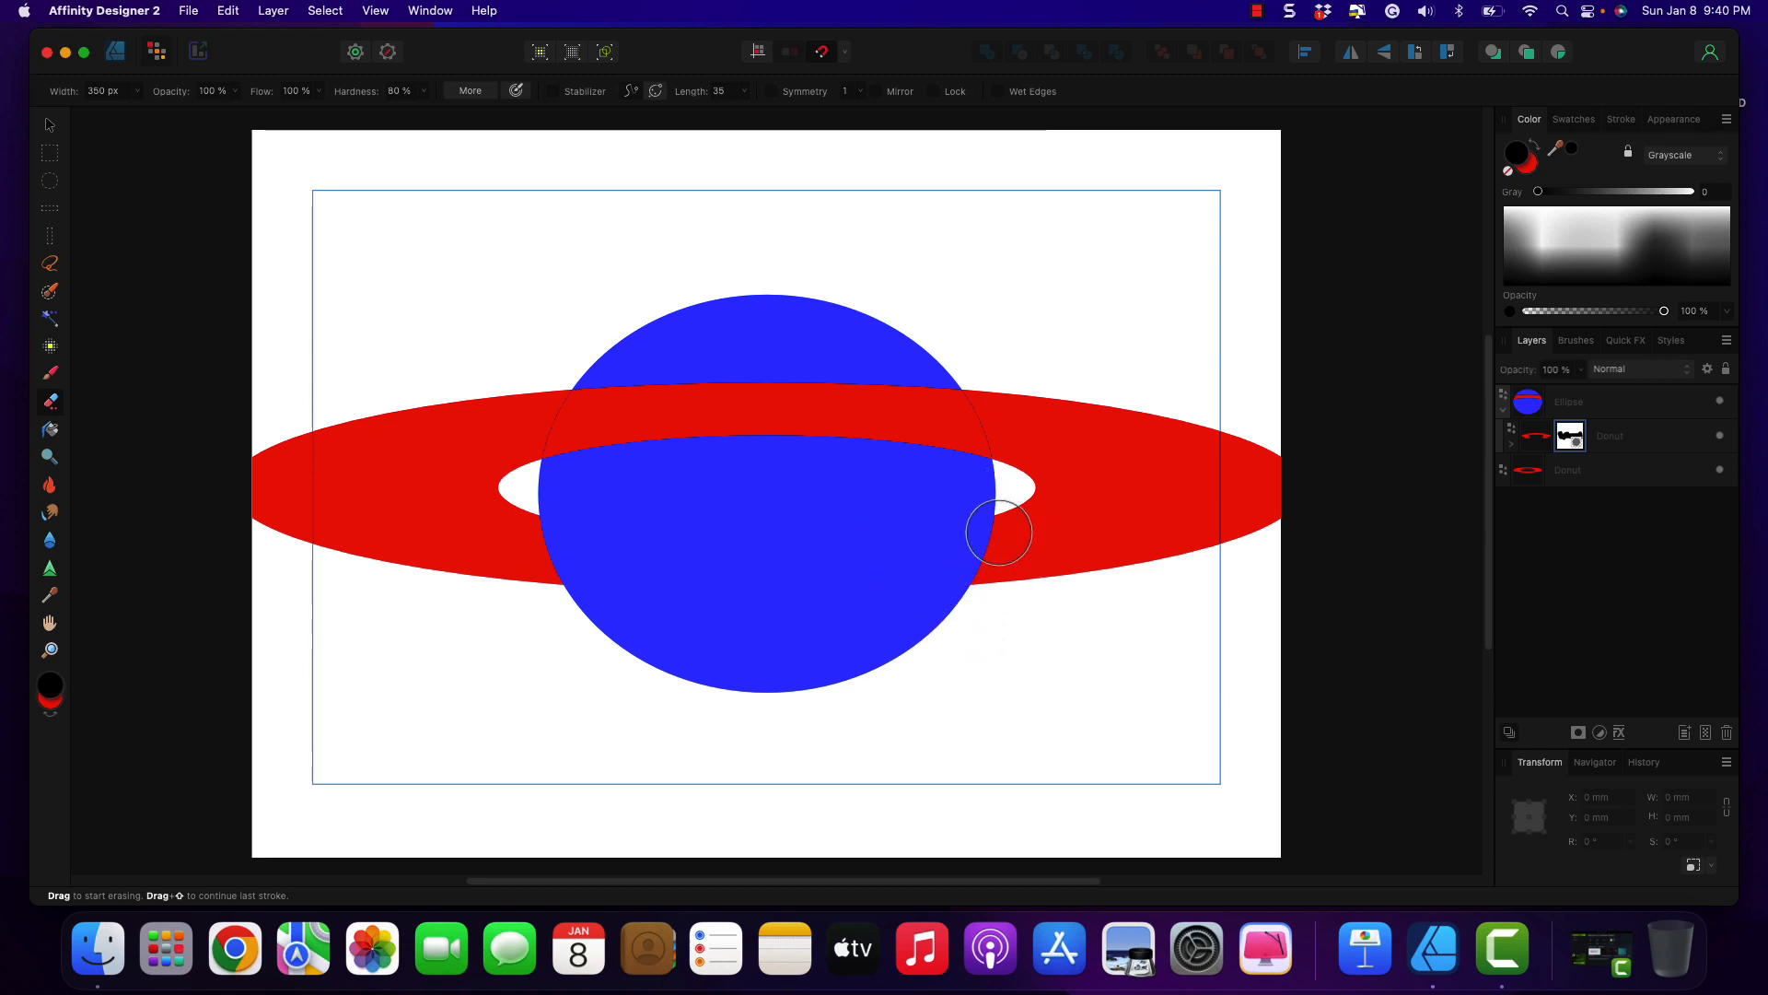
{"action": "left_click_drag", "start_coordinate": [998, 532], "coordinate": [551, 536]}
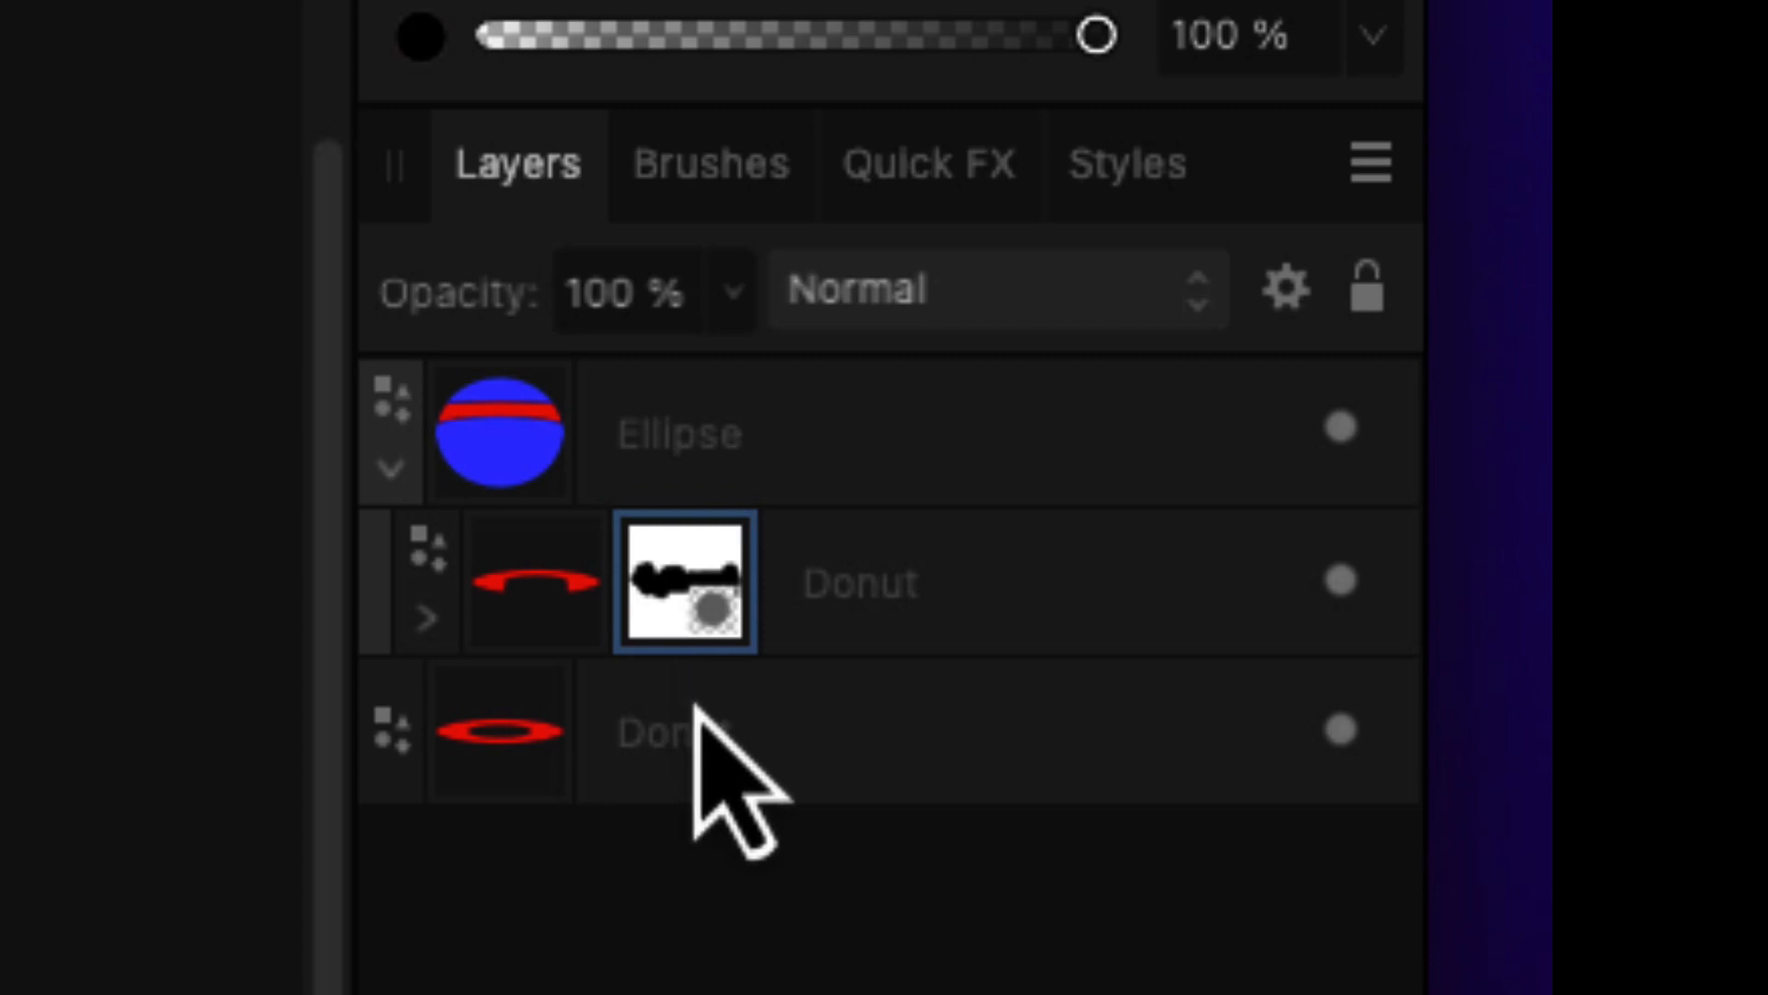
{"action": "mouse_move", "coordinate": [628, 844]}
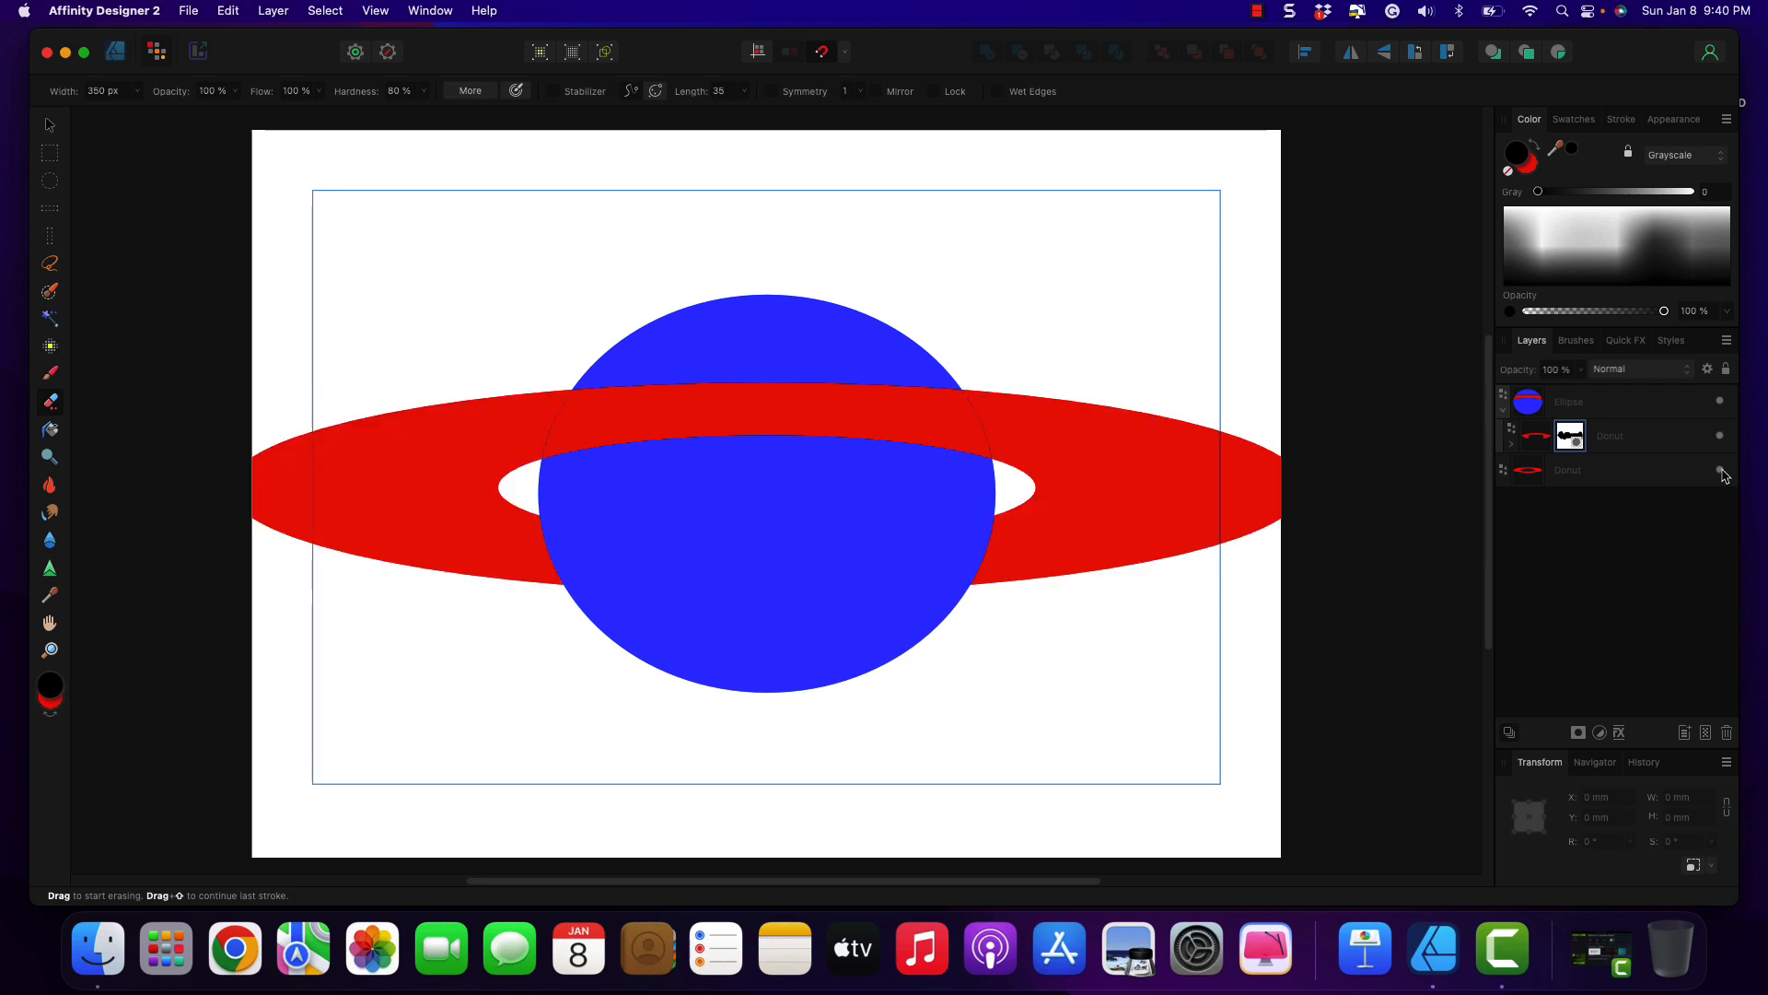
{"action": "mouse_move", "coordinate": [1398, 652]}
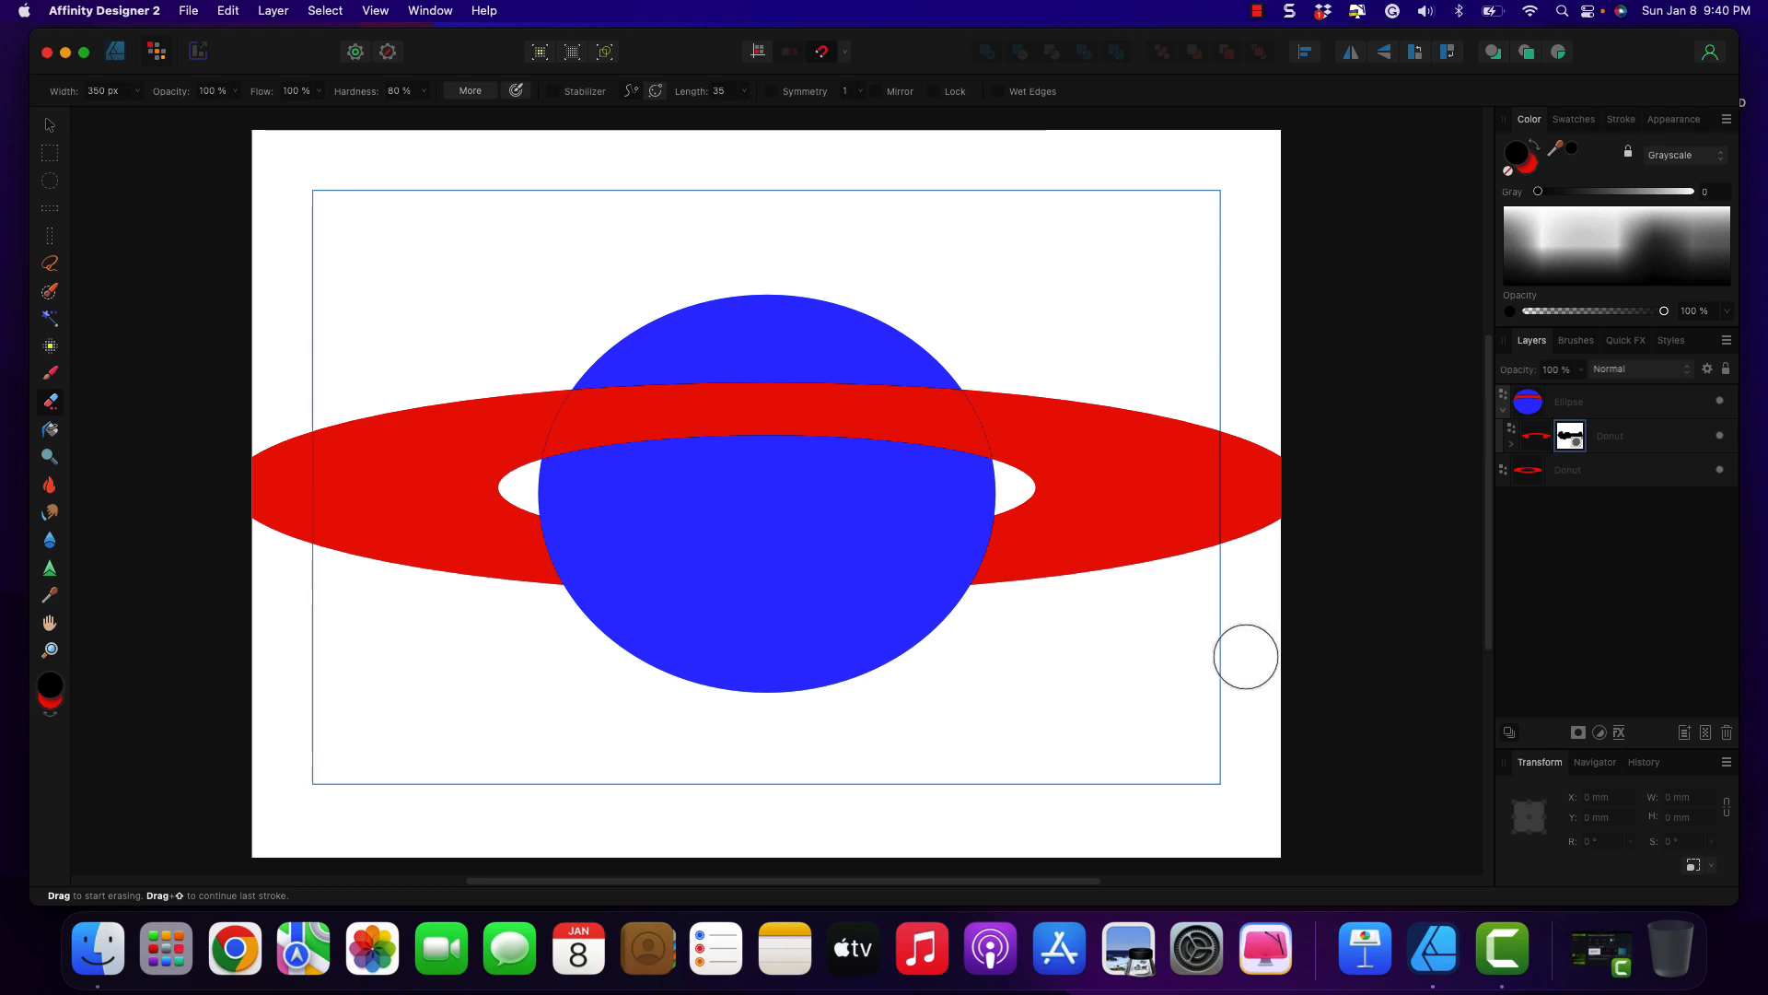
{"action": "mouse_move", "coordinate": [1171, 667]}
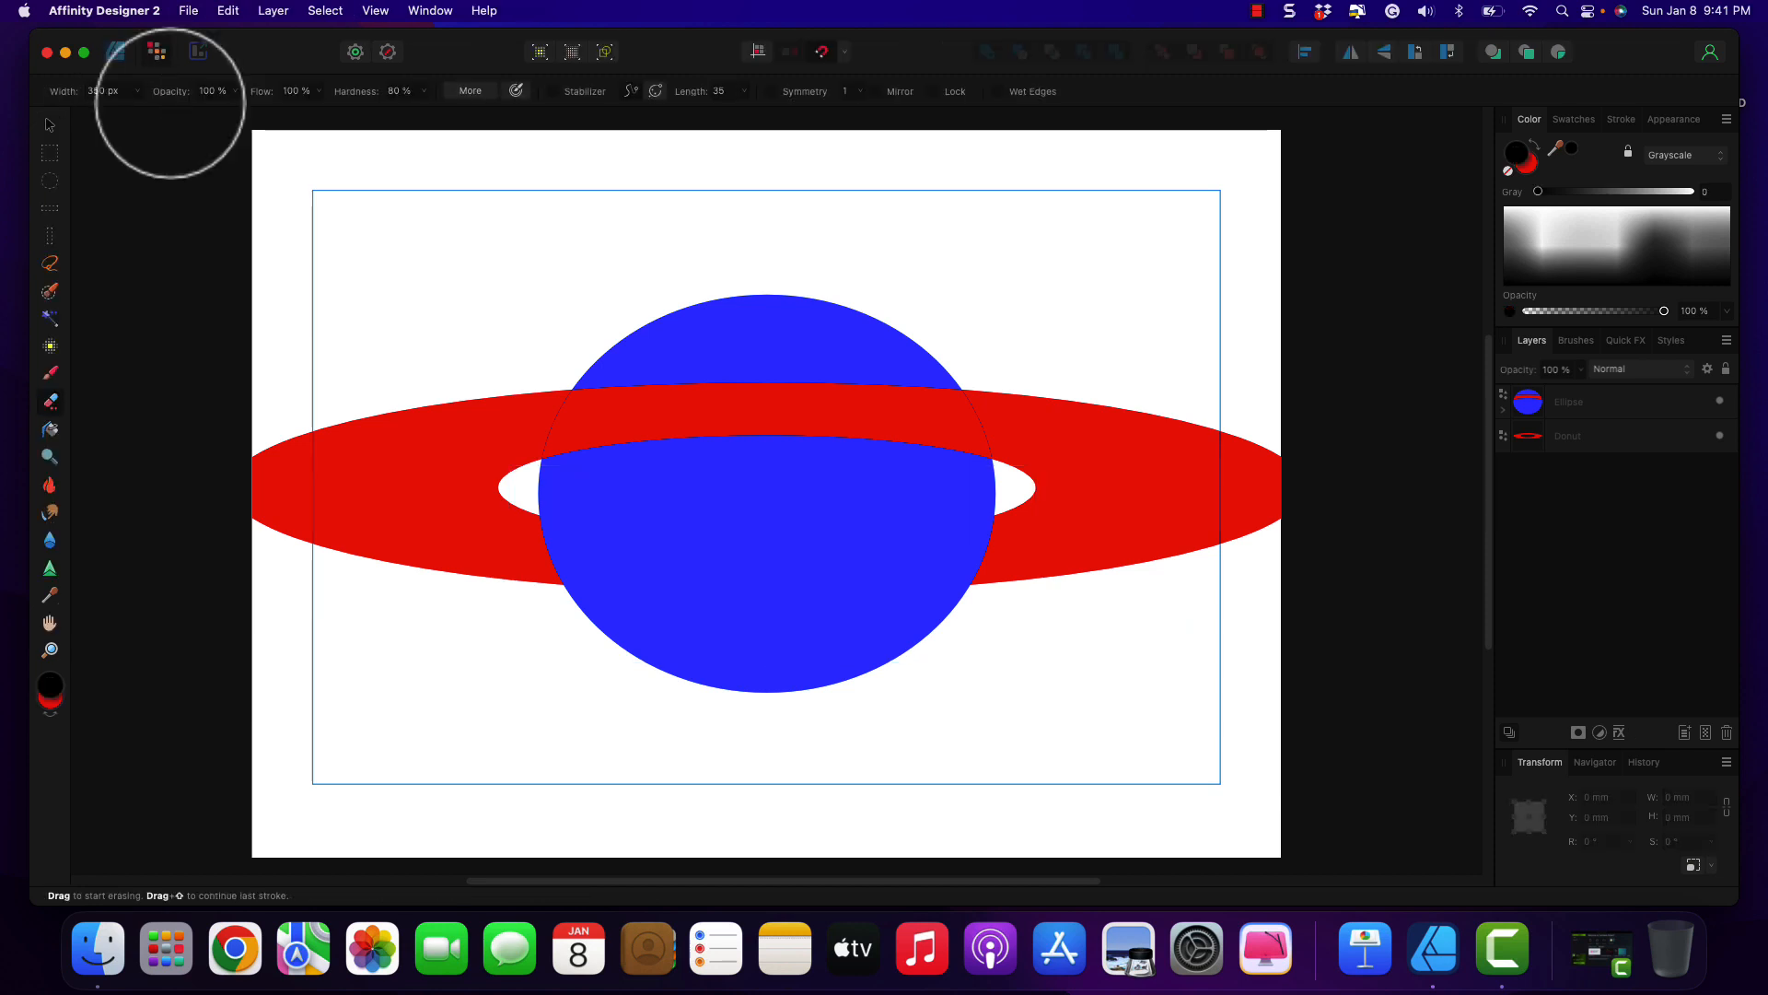
{"action": "mouse_move", "coordinate": [962, 562]}
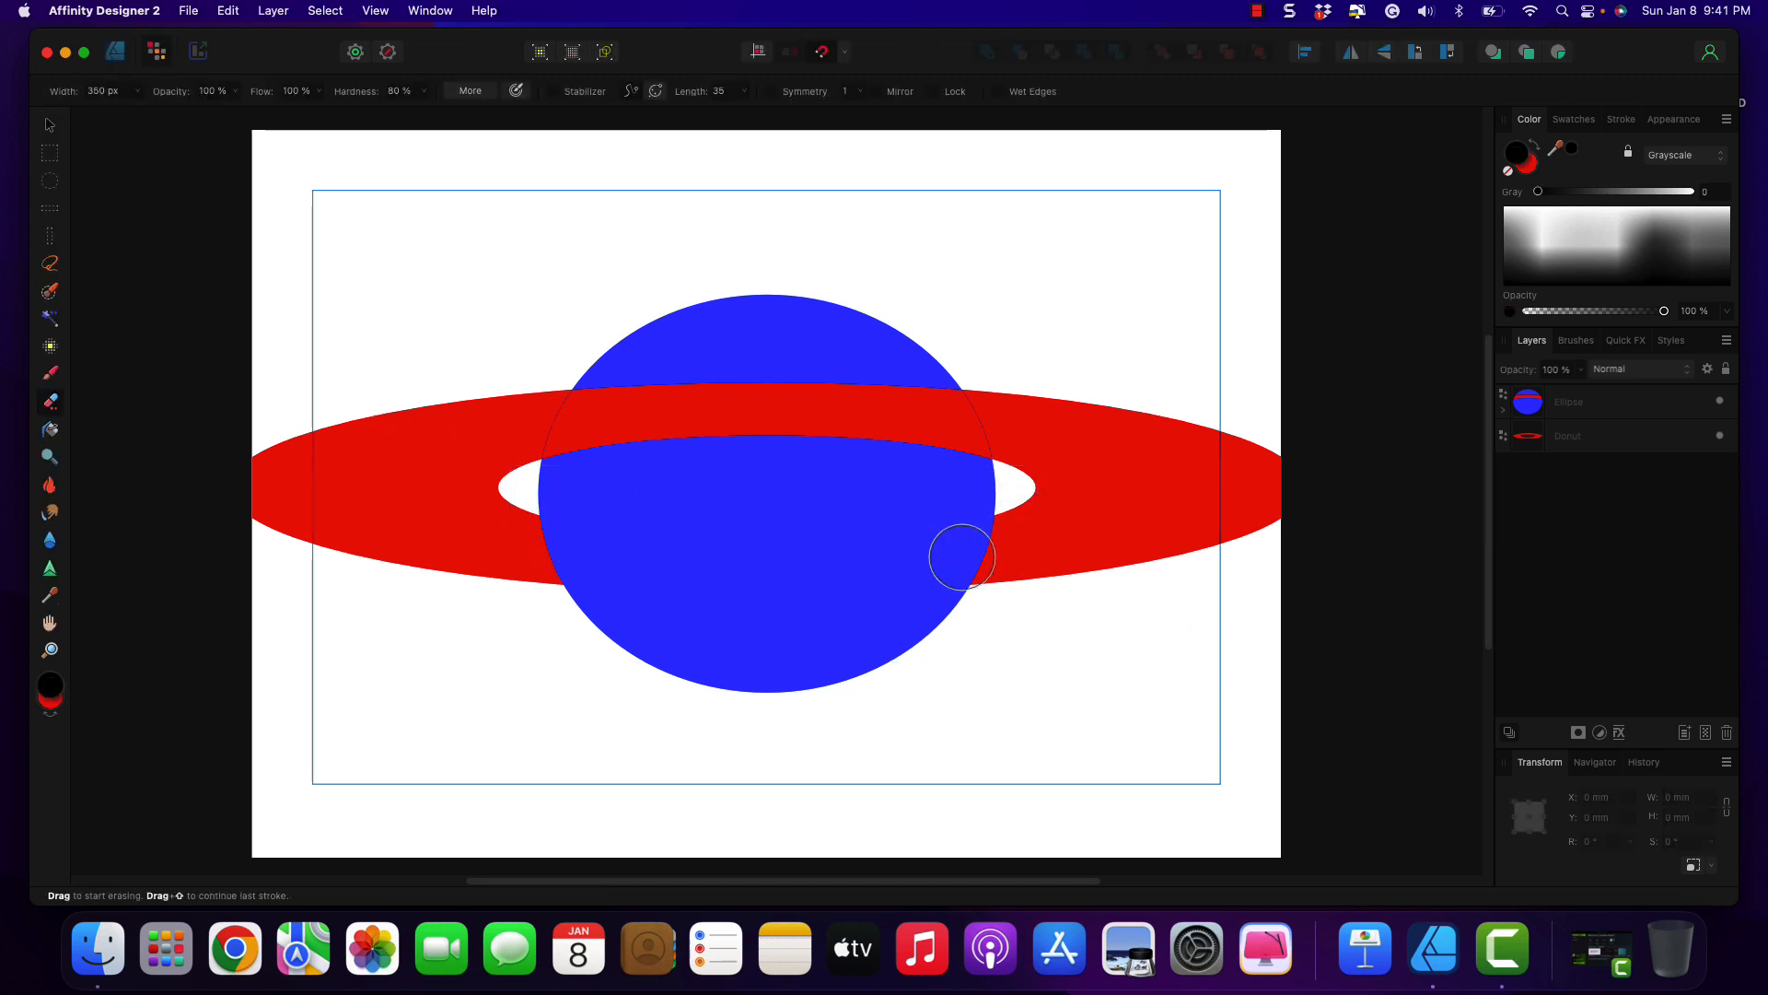
{"action": "mouse_move", "coordinate": [891, 540]}
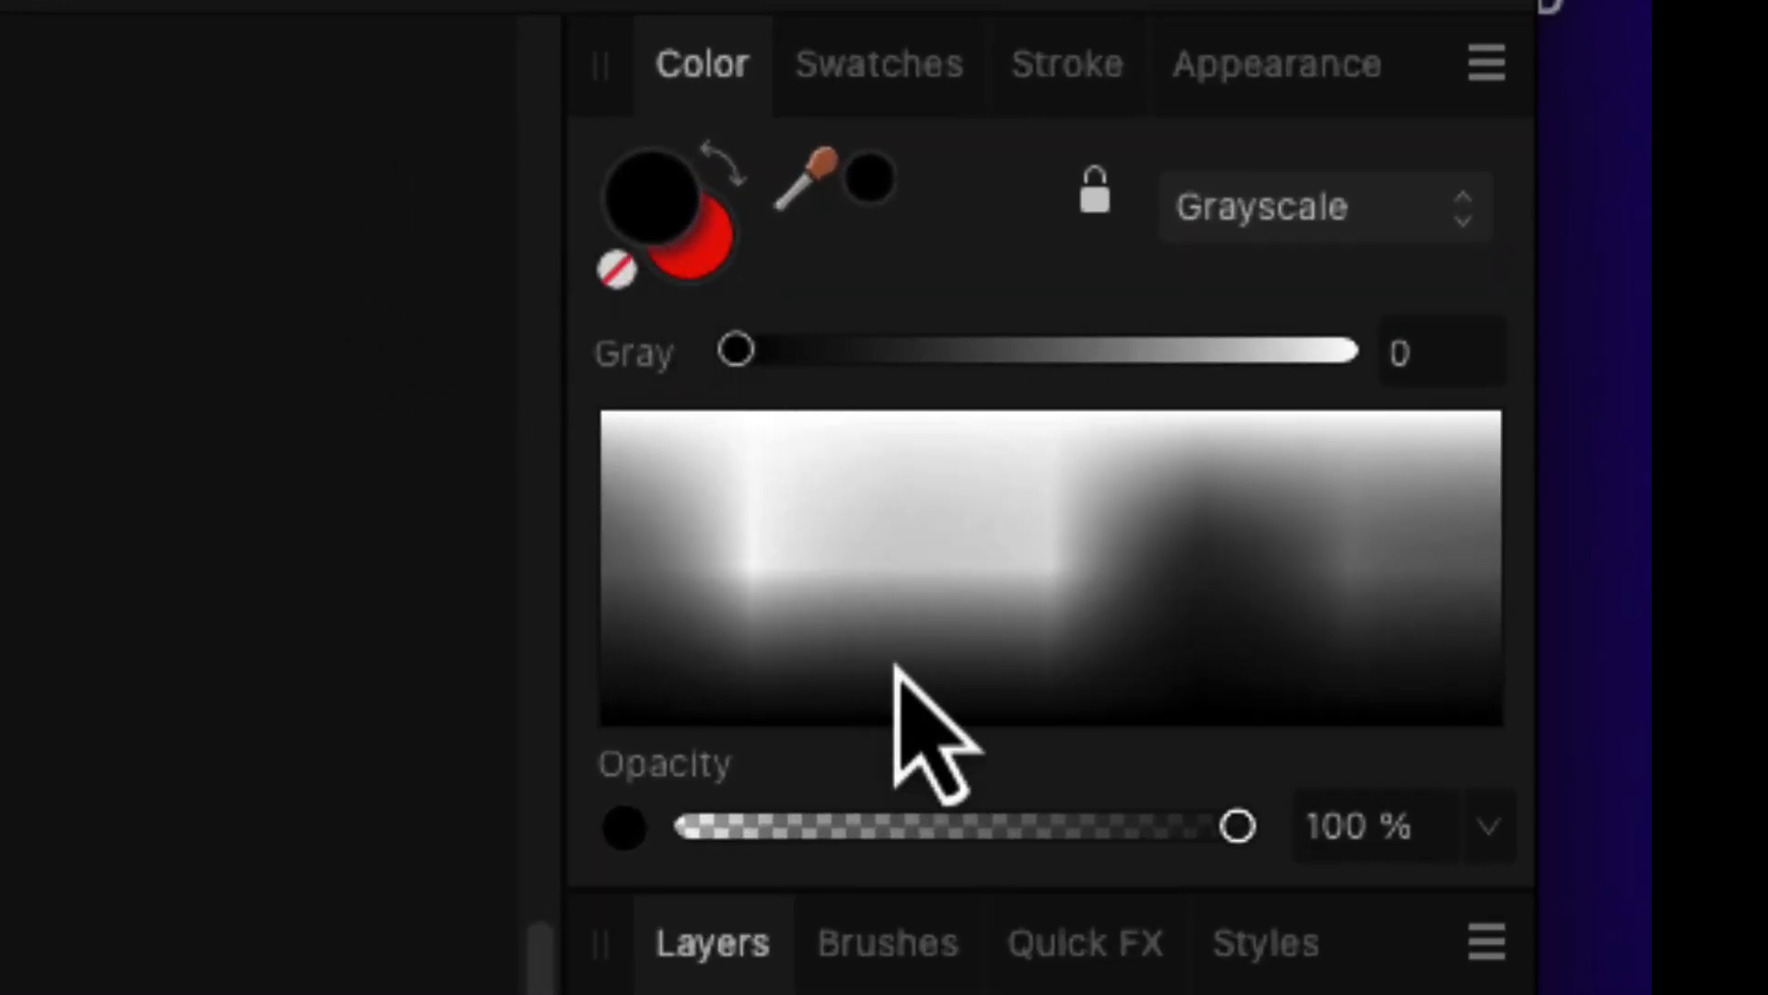
{"action": "mouse_move", "coordinate": [656, 437]}
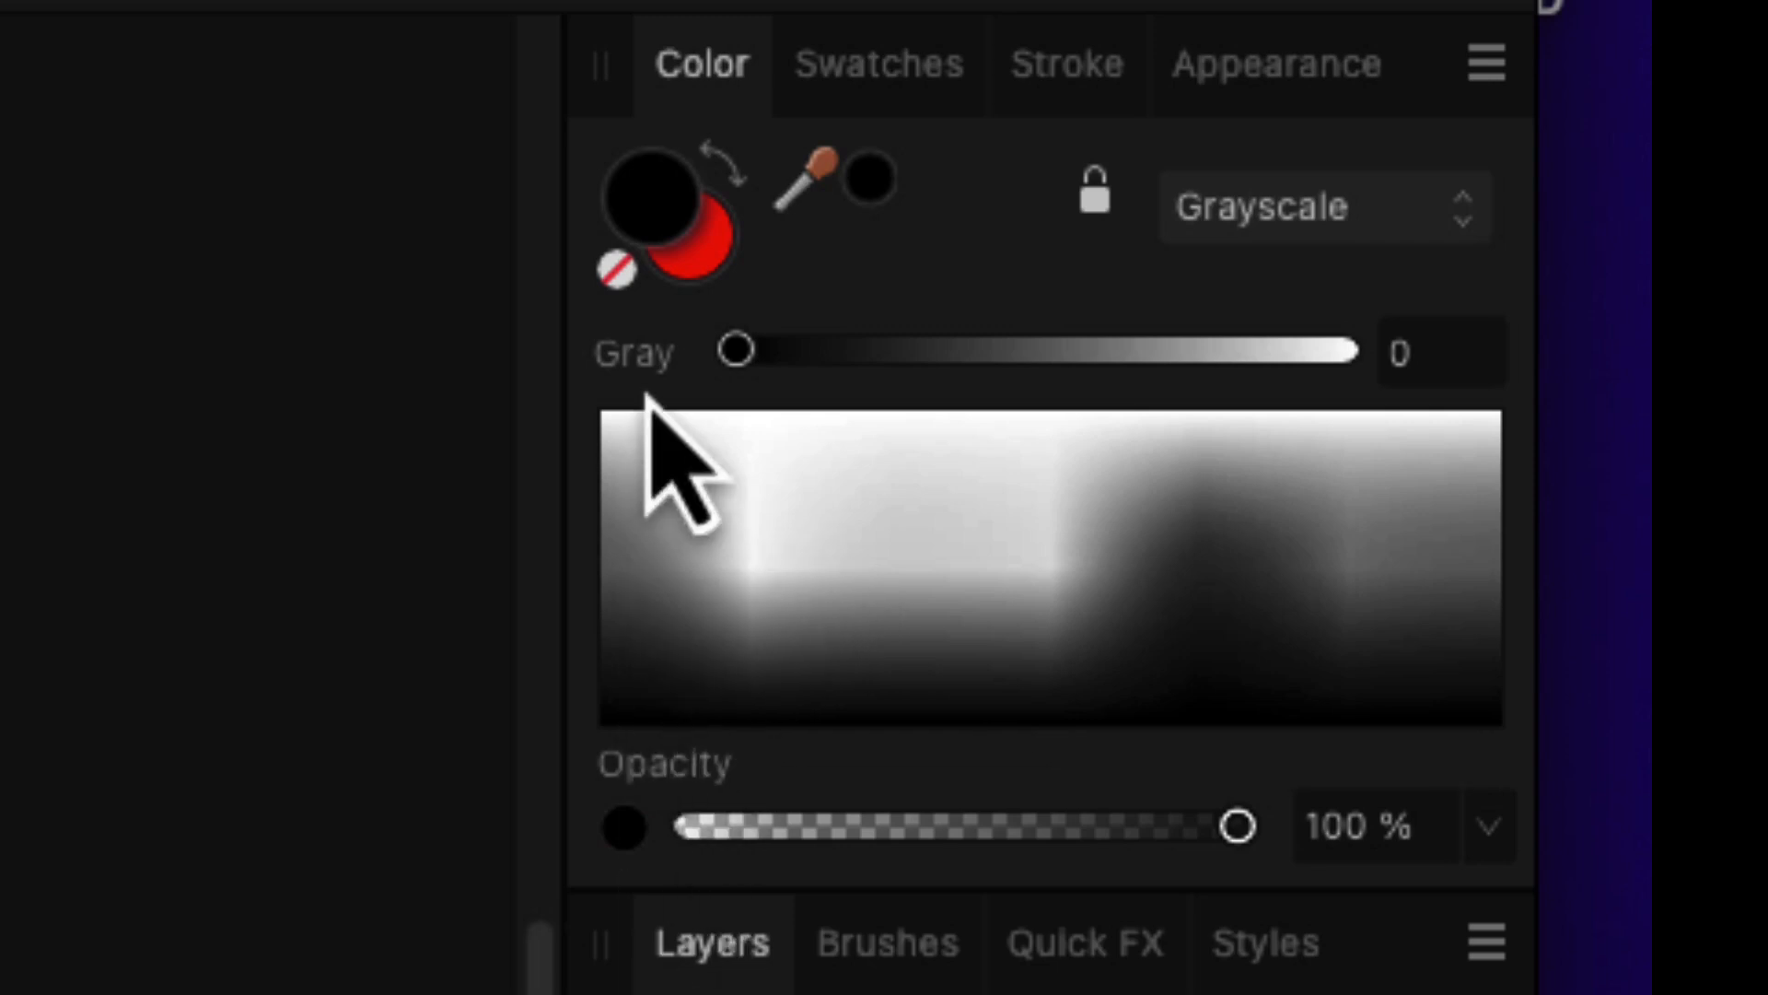